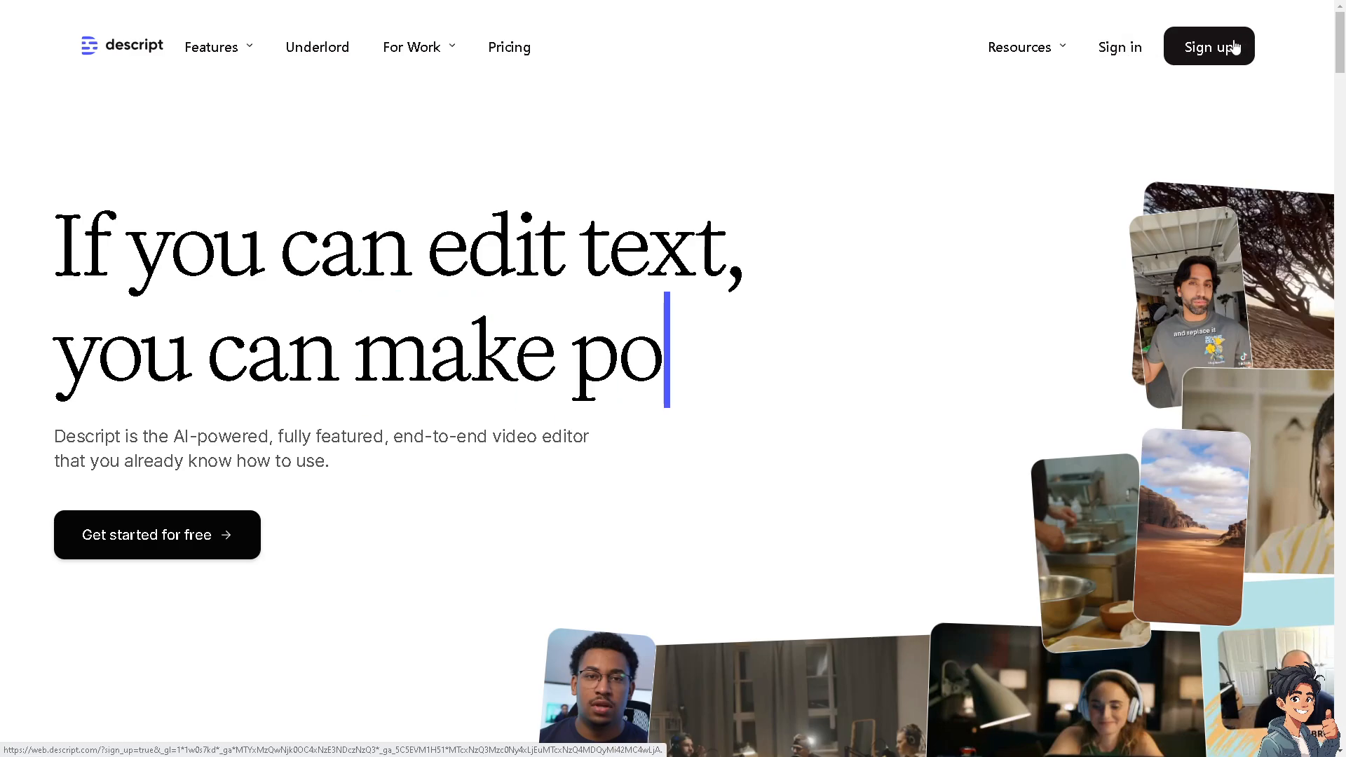
Sign up for a Descript account on descript.com and submit the form
left_click(1209, 46)
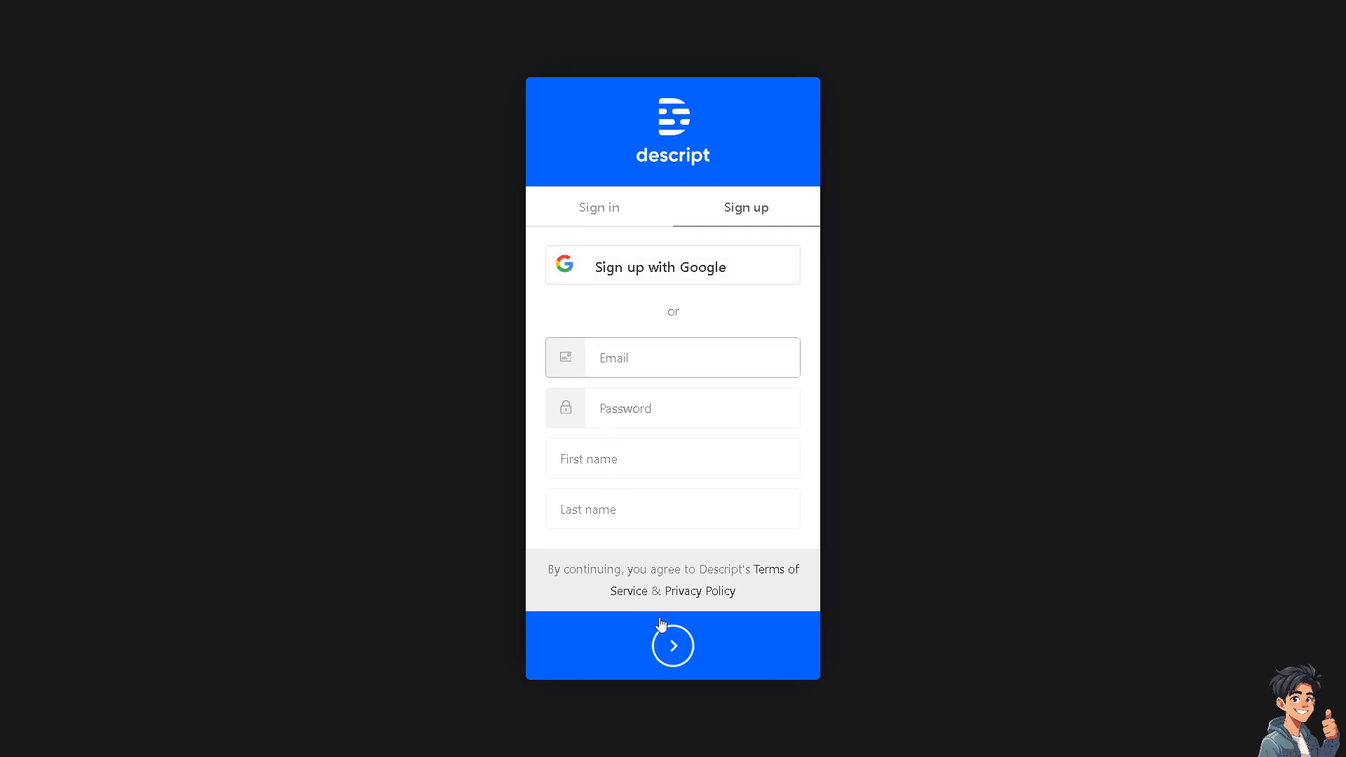
left_click(673, 645)
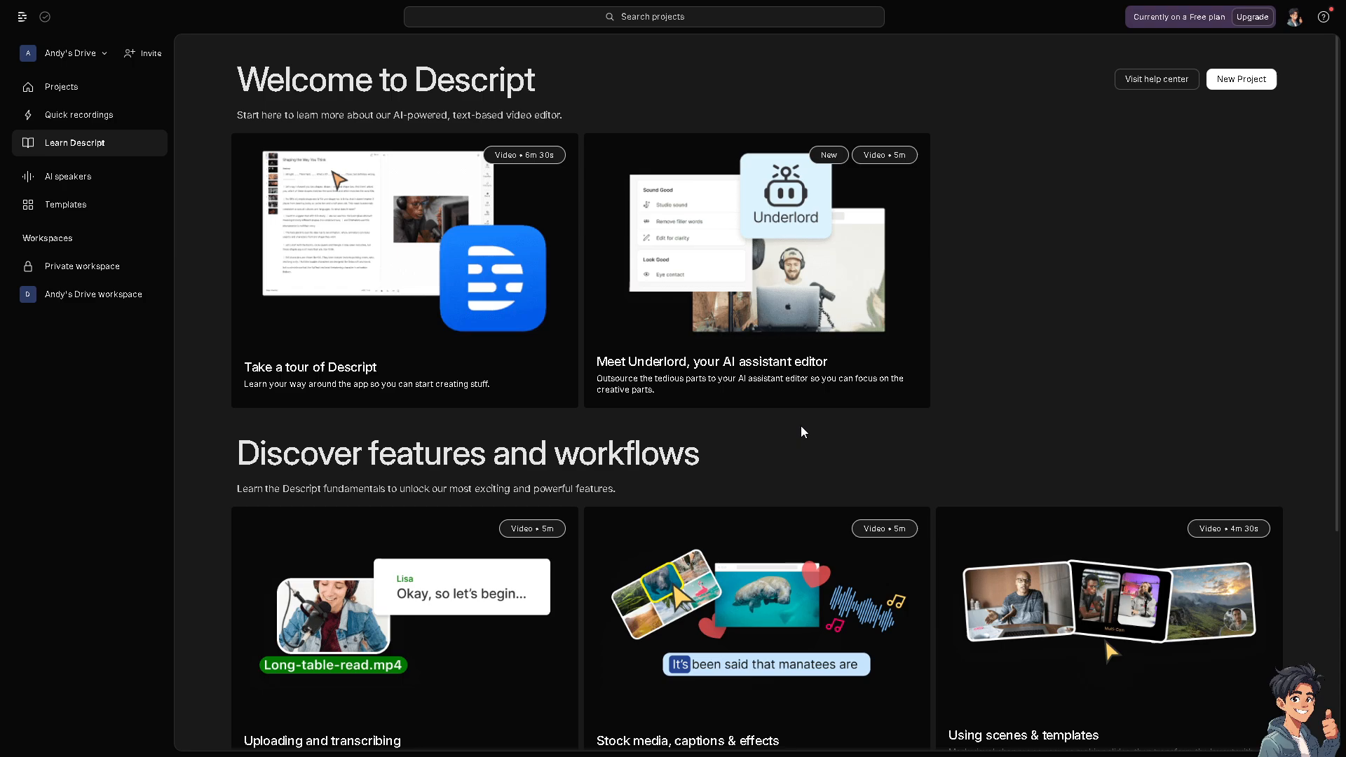
scroll("down", 3)
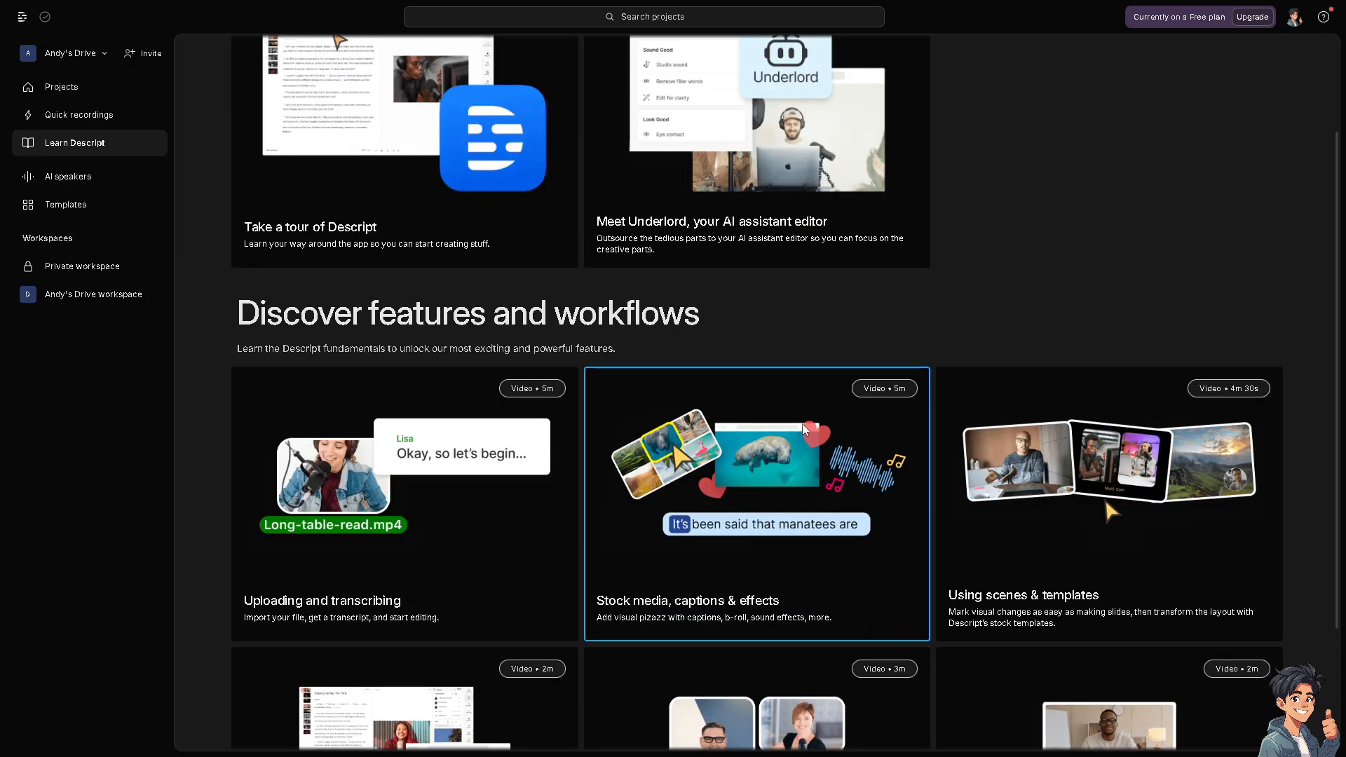
scroll("down", 3)
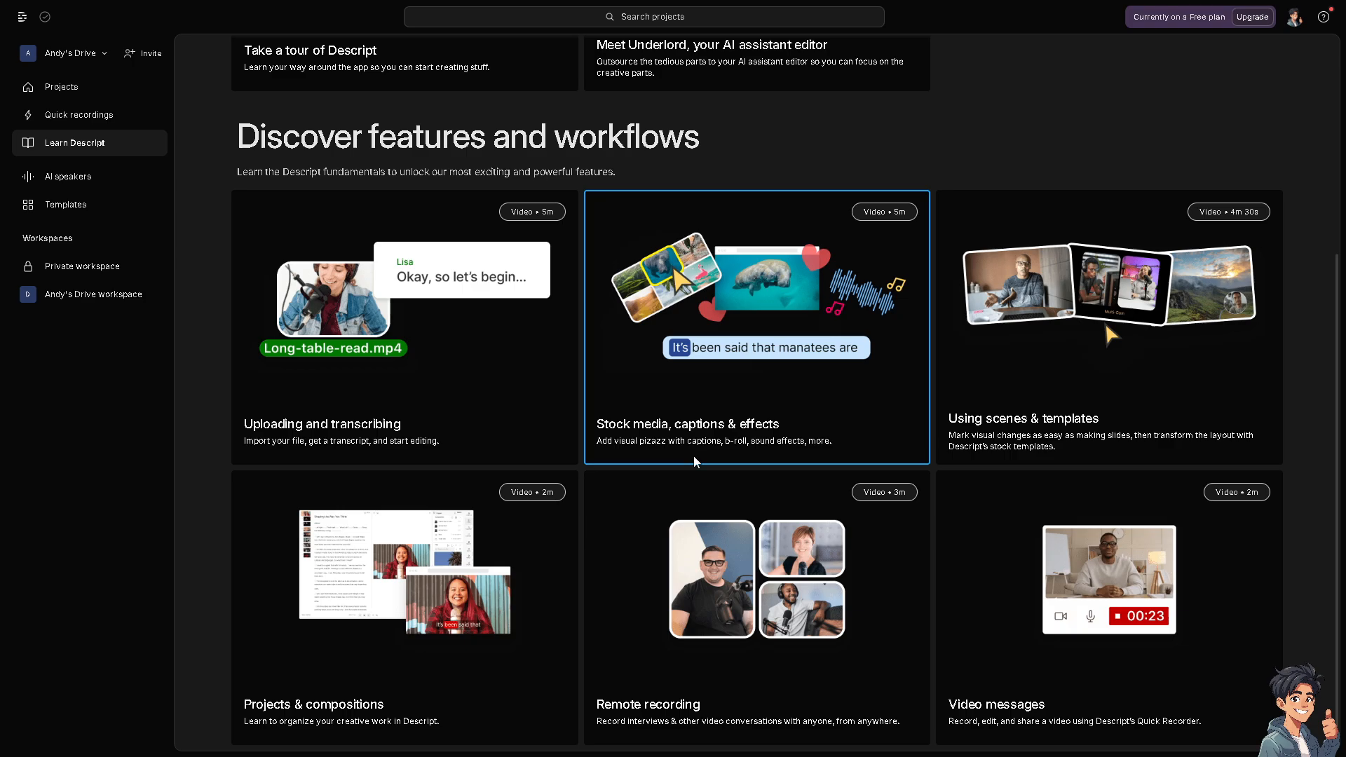
mouse_move(674, 467)
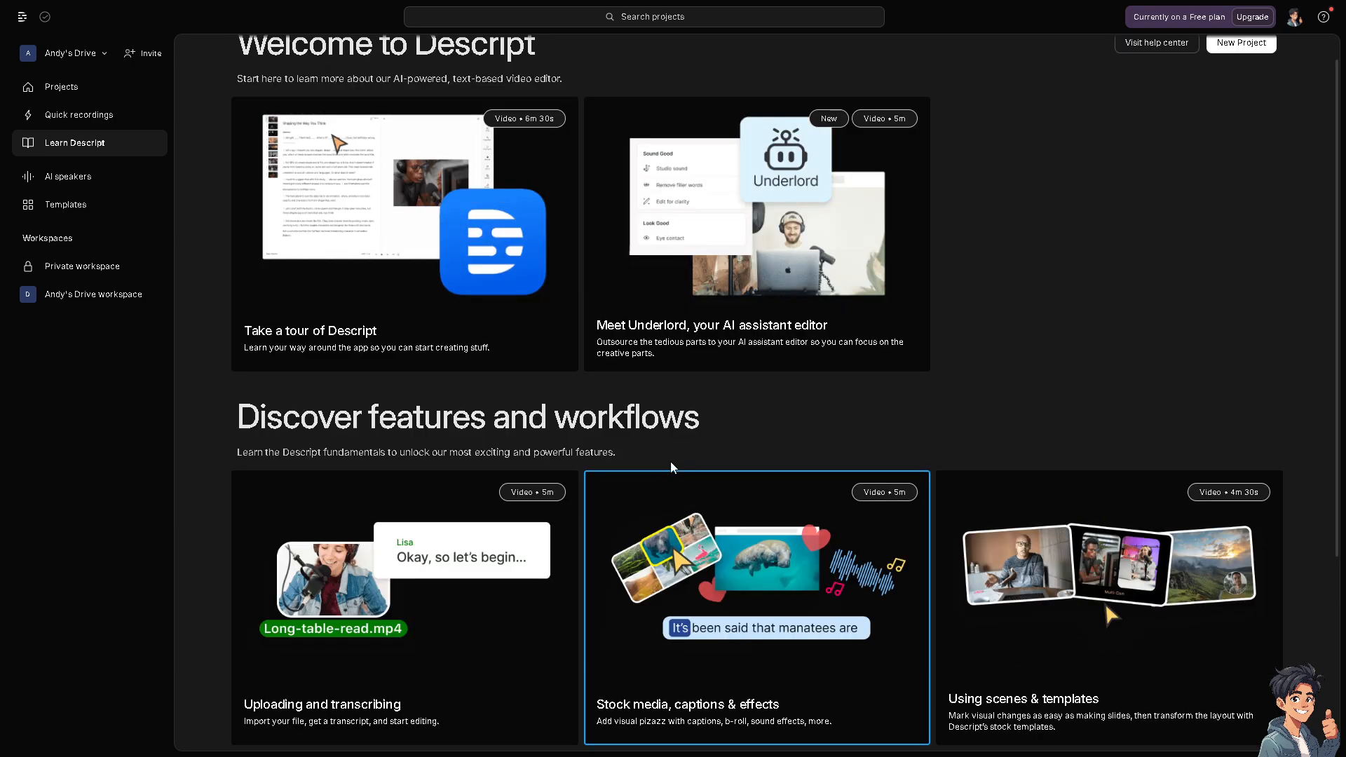
mouse_move(684, 460)
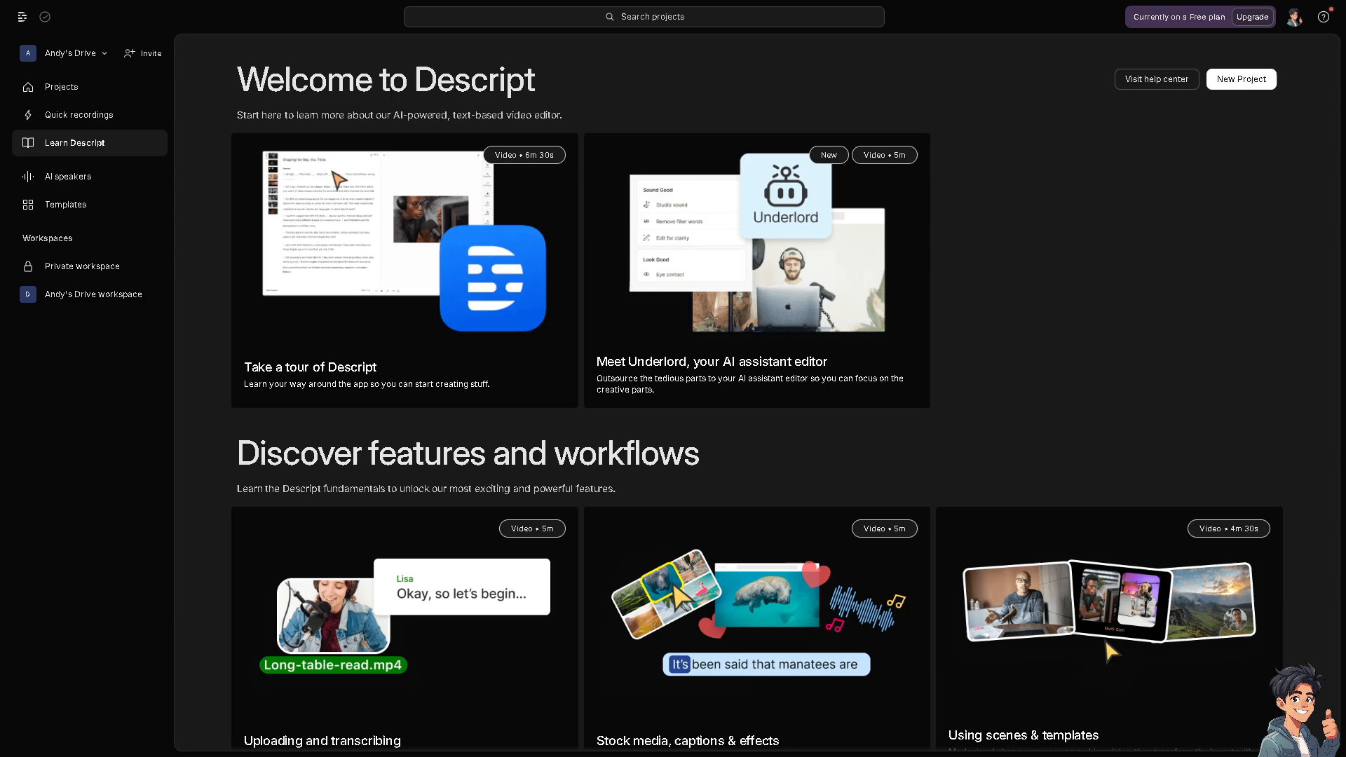
mouse_move(1109, 173)
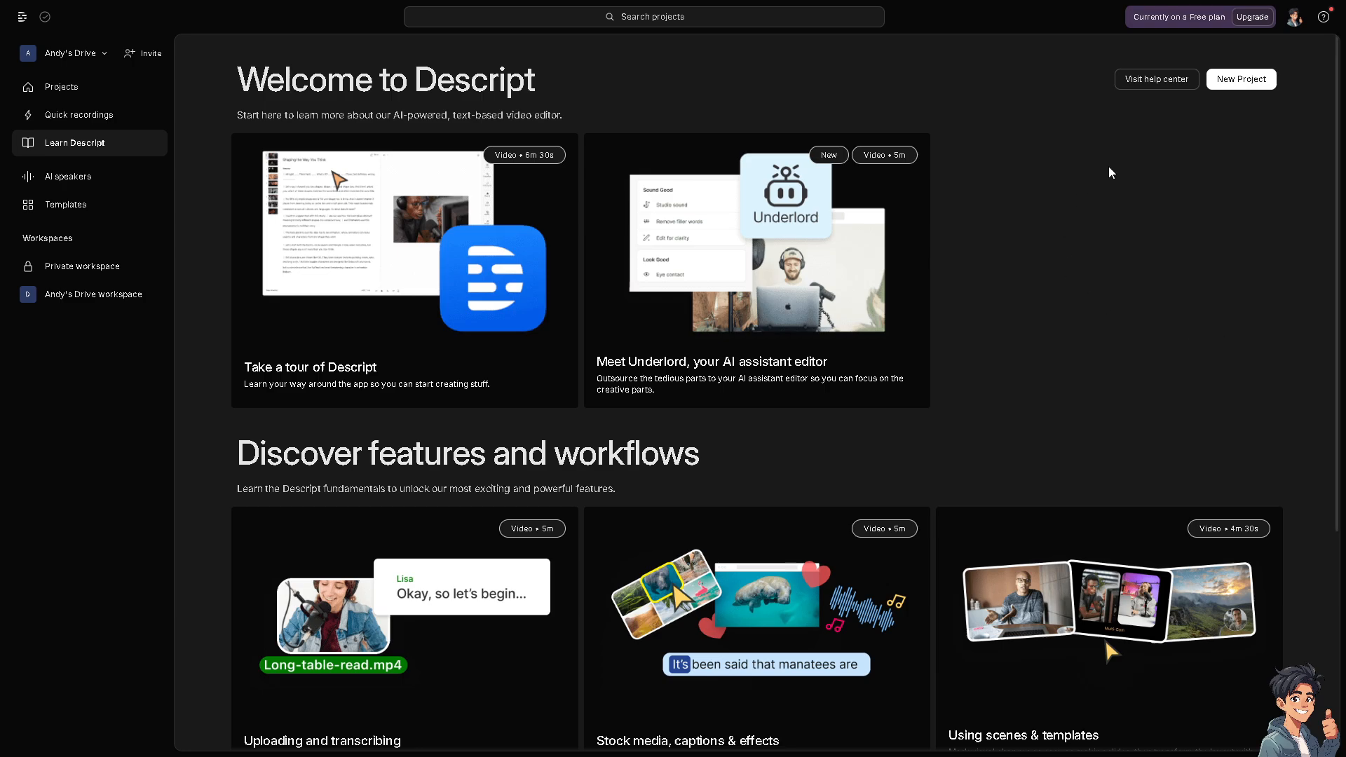
mouse_move(1239, 79)
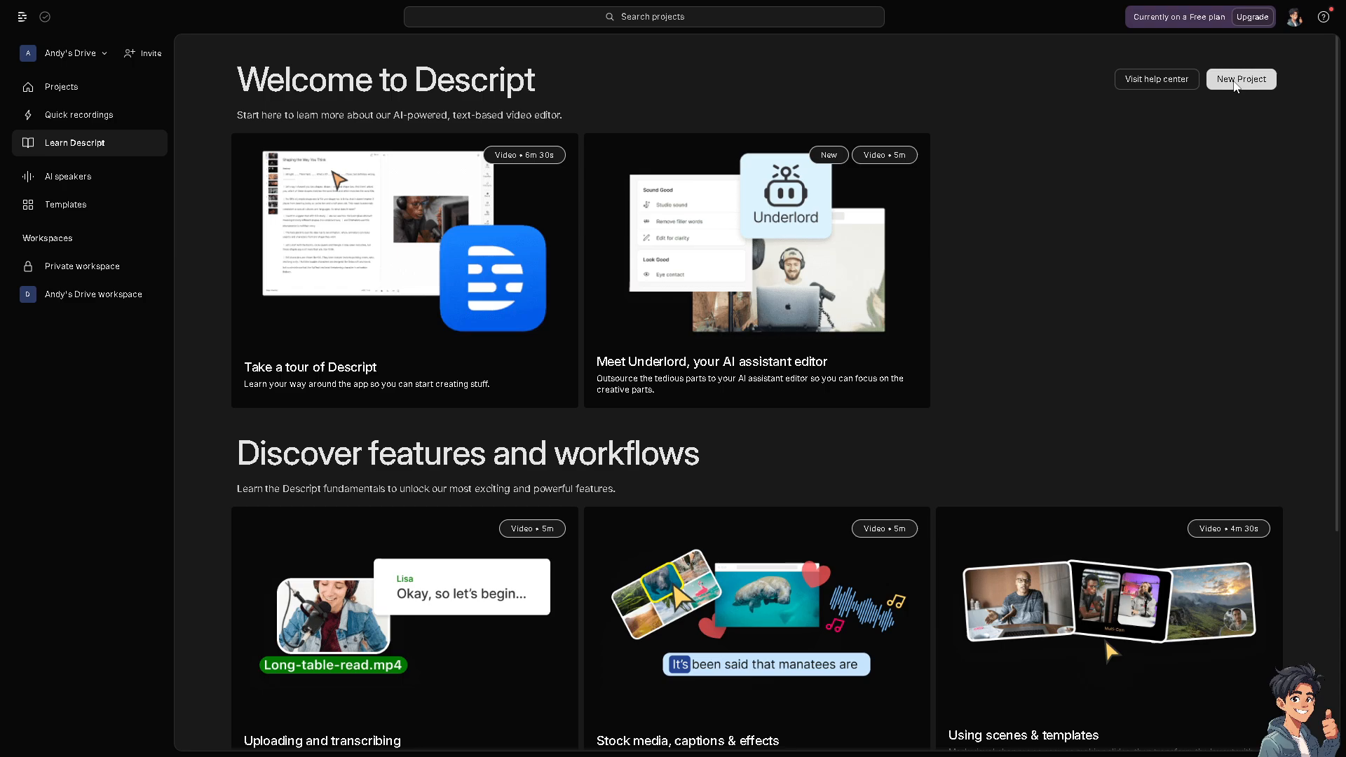
Choose Audio project from the New Project menu
left_click(1239, 79)
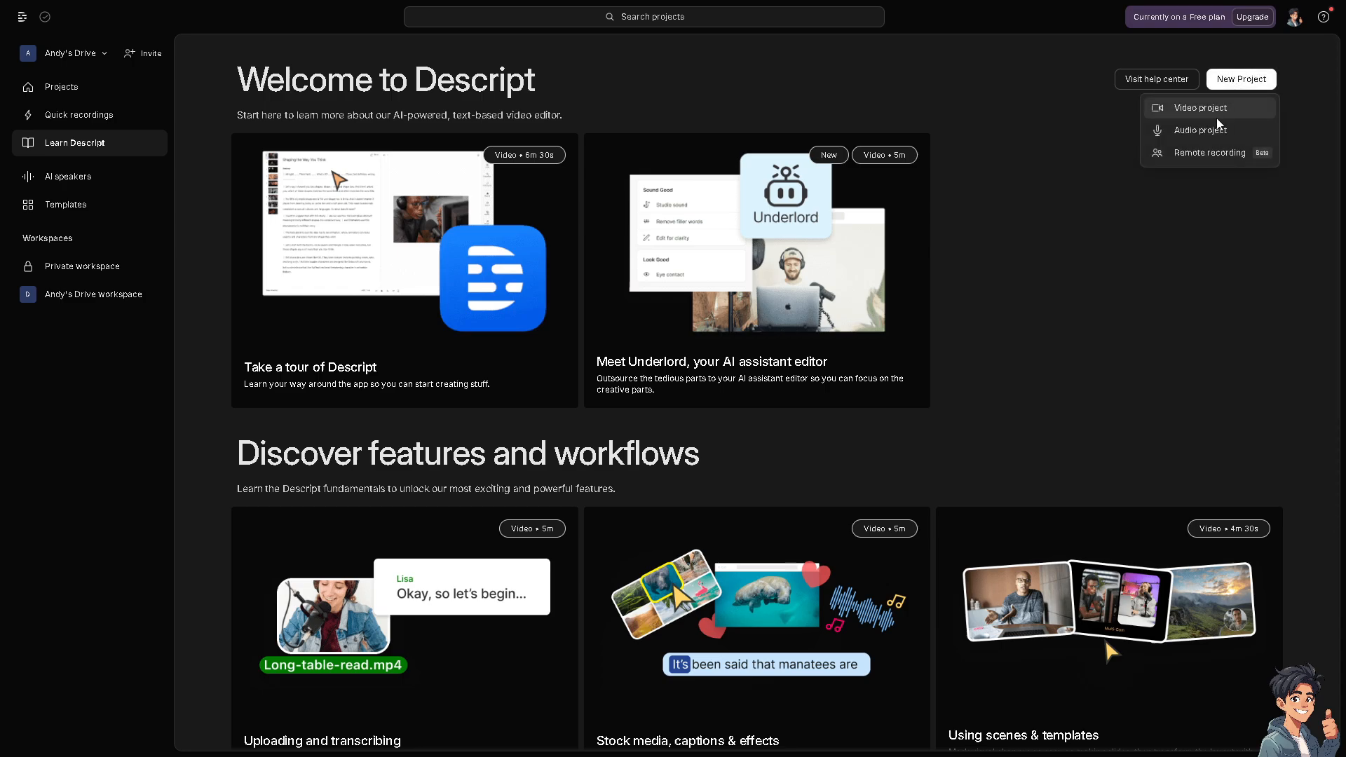
mouse_move(1211, 130)
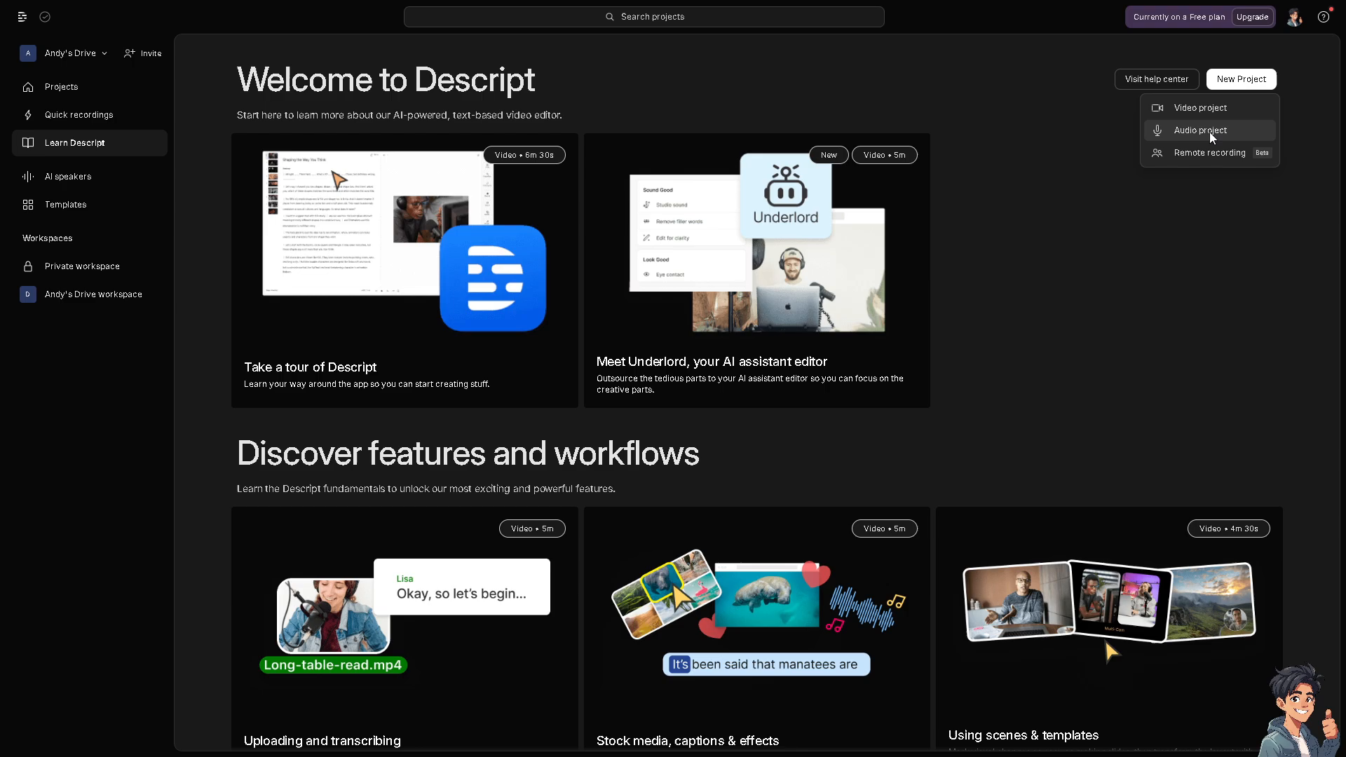
left_click(1199, 130)
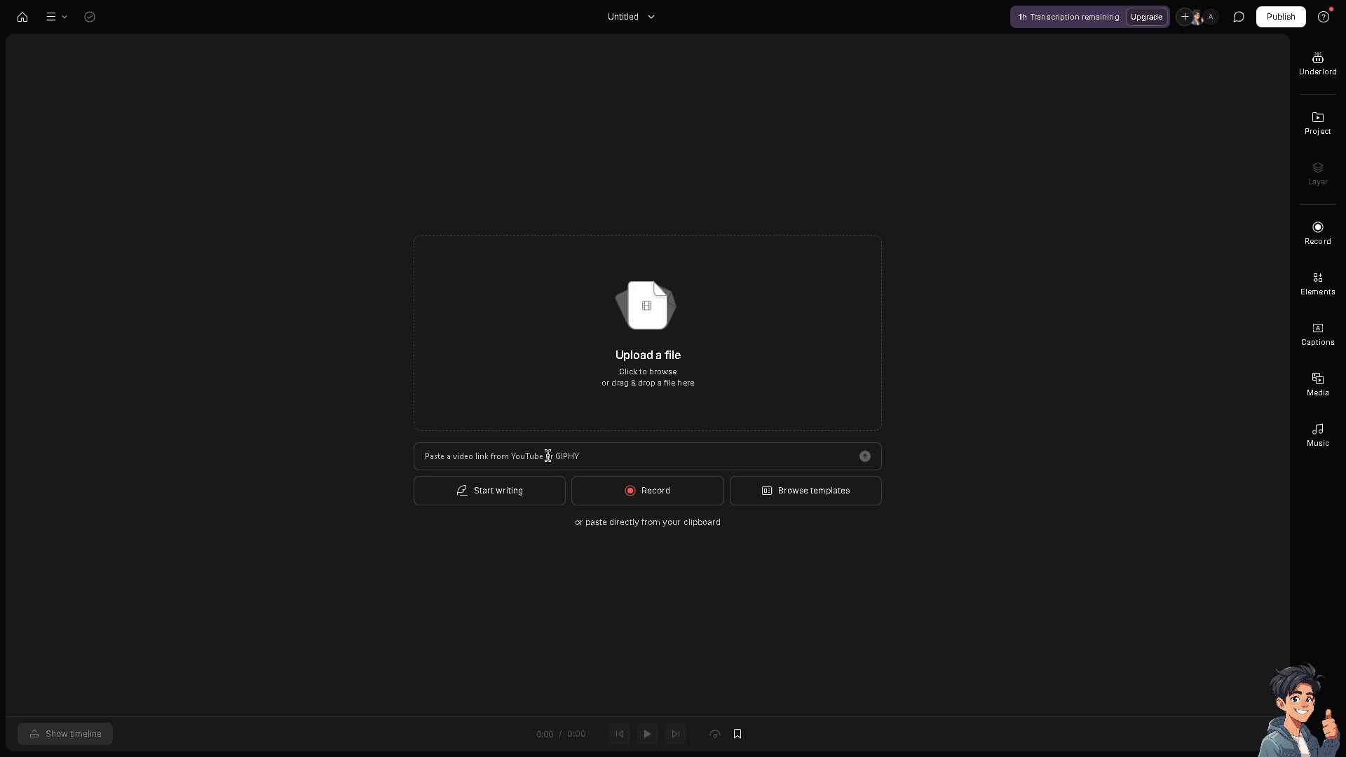
mouse_move(481, 433)
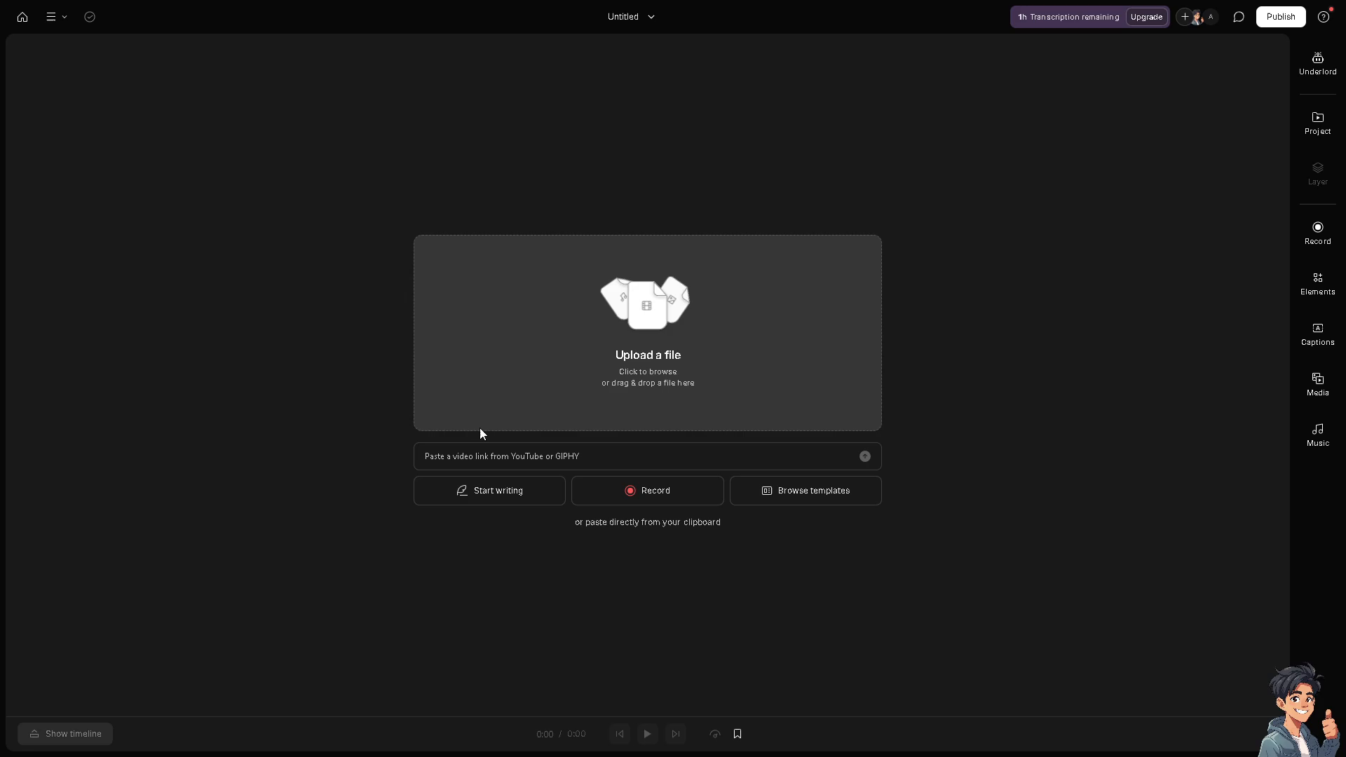
type("https://youtu.be/LNVTptYgxA")
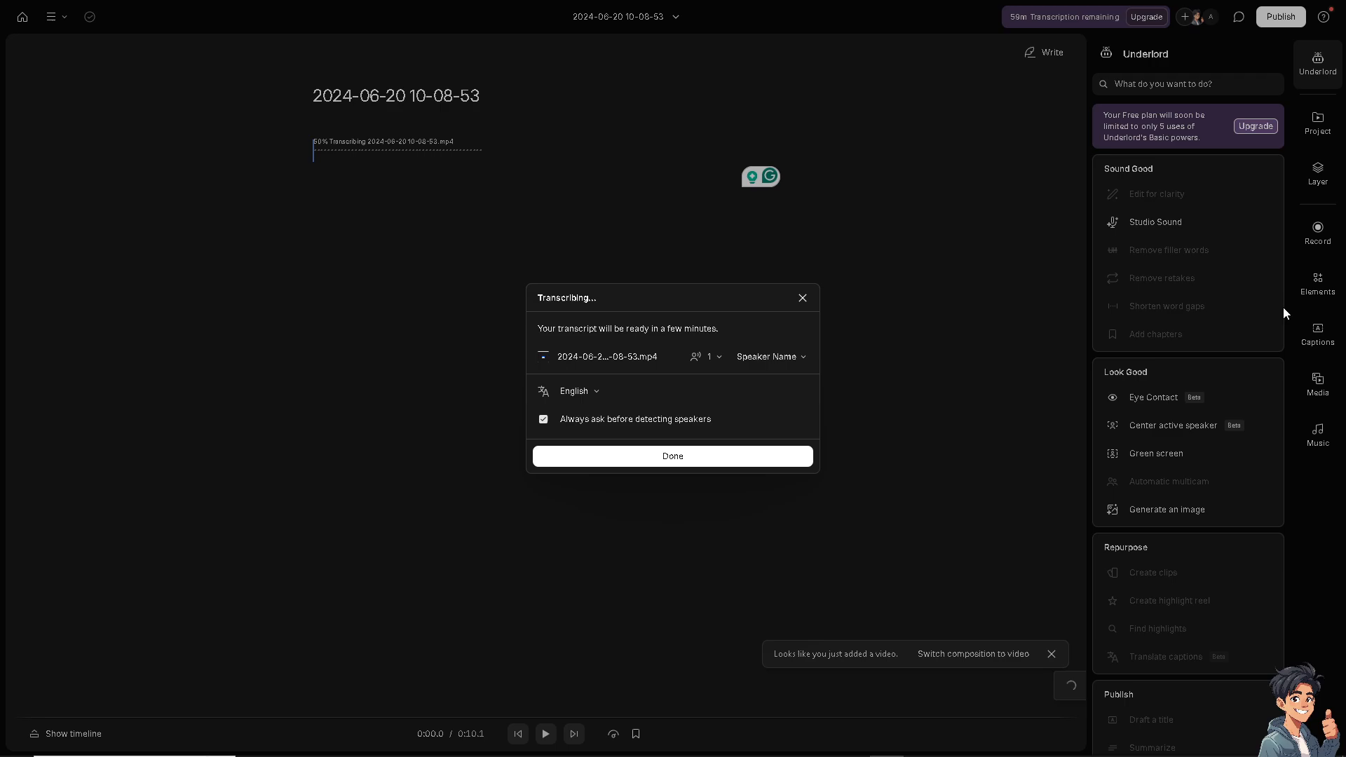
mouse_move(601, 184)
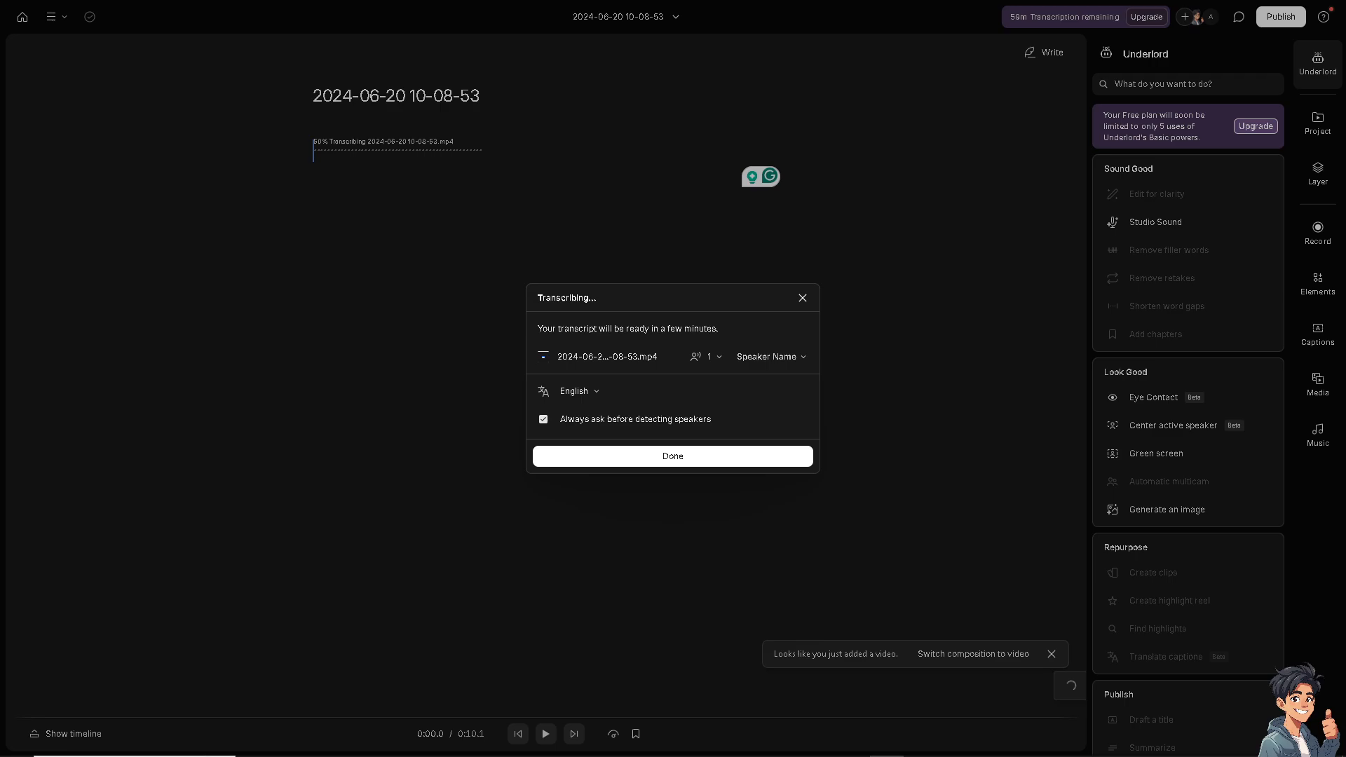
Dismiss the transcription notice and switch the composition to video
left_click(672, 455)
type("Descript Voice Cloning Tutorial")
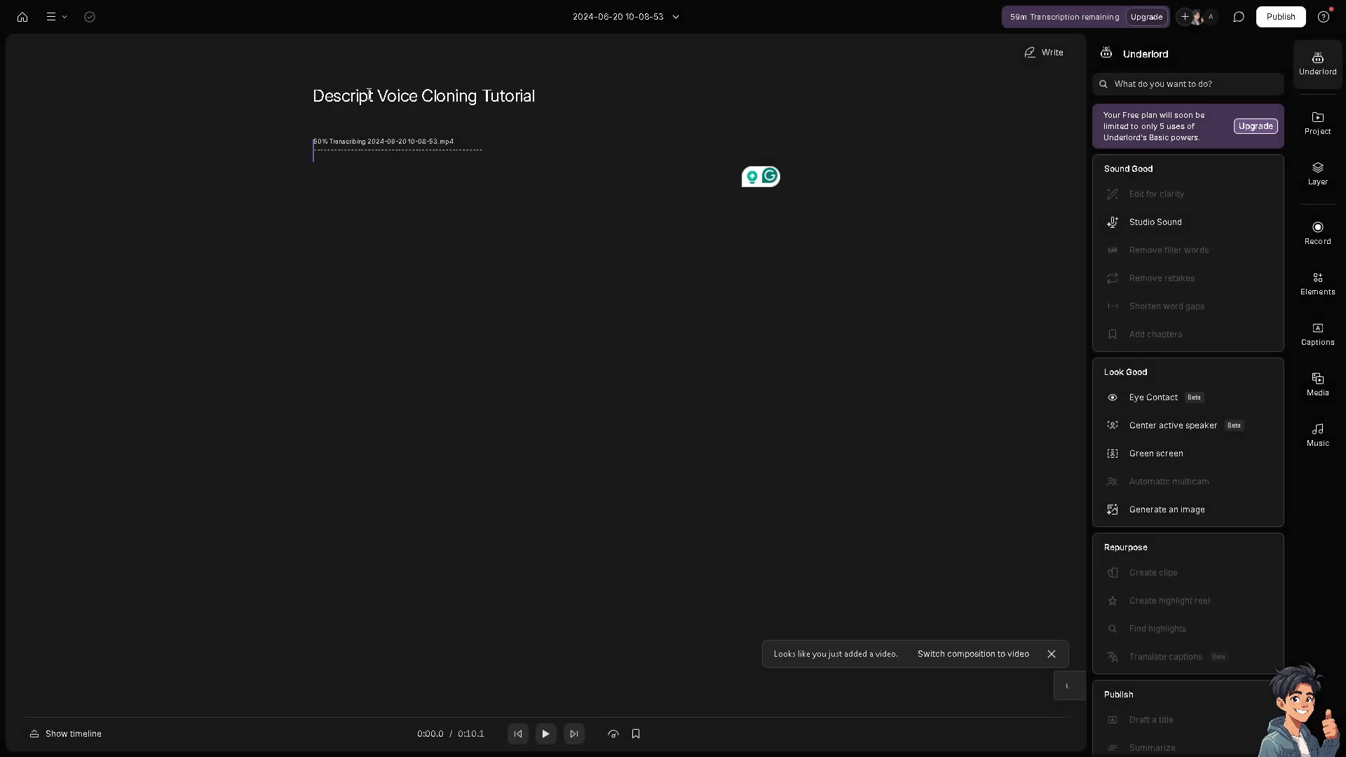
mouse_move(629, 660)
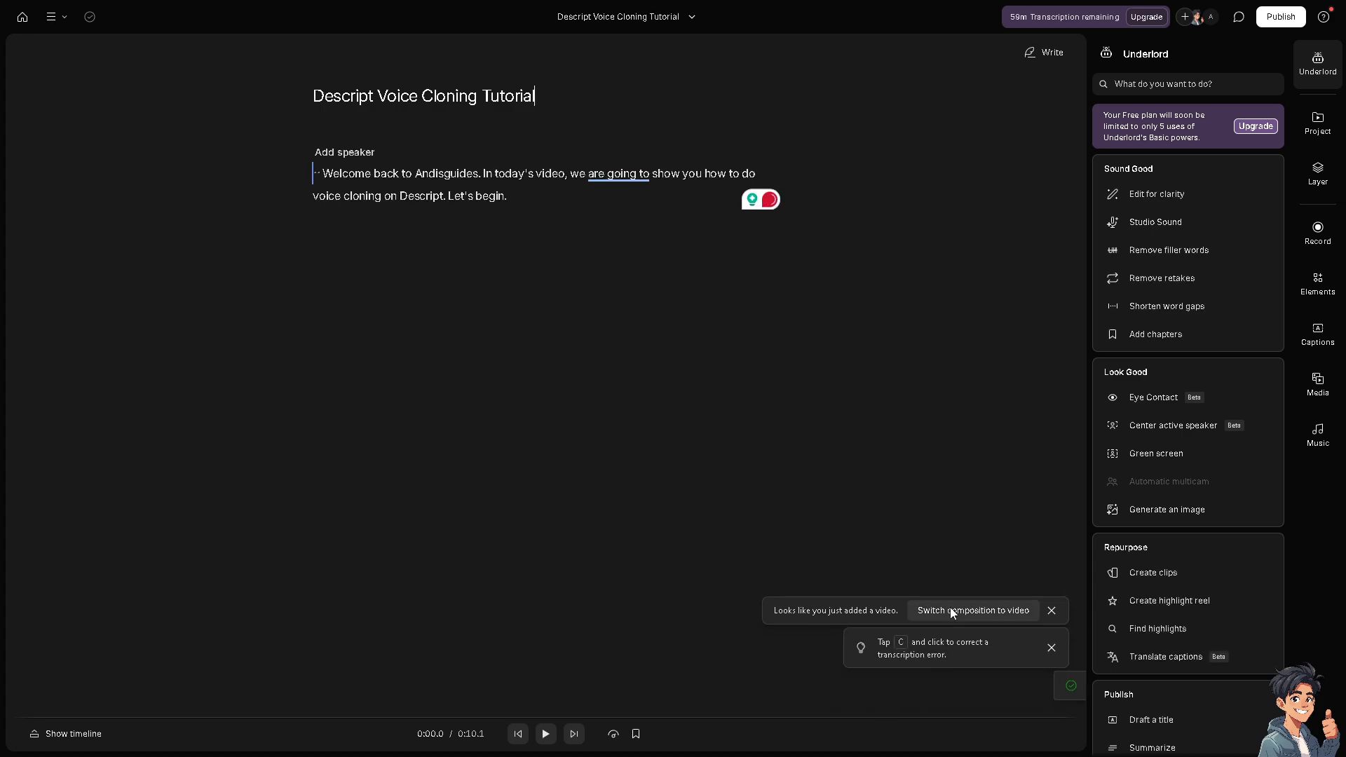
left_click(971, 610)
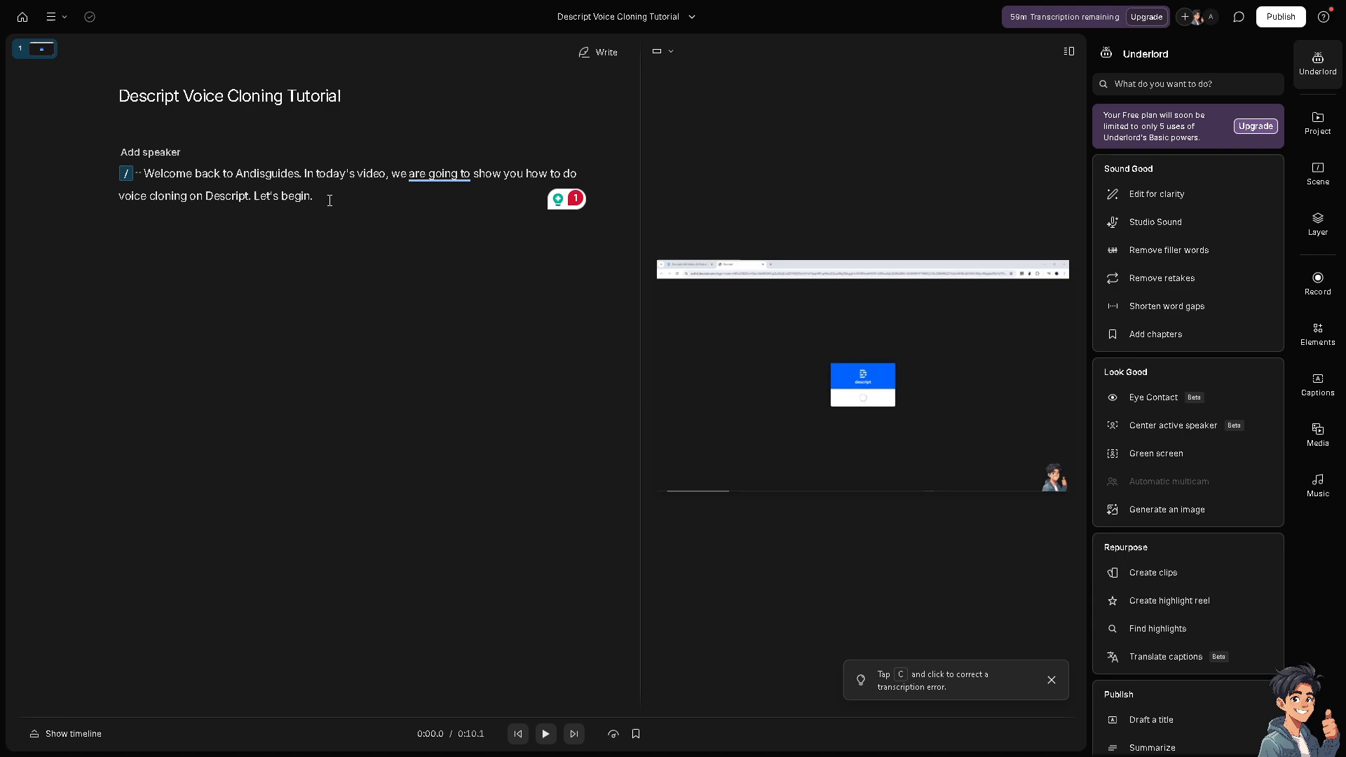
mouse_move(358, 202)
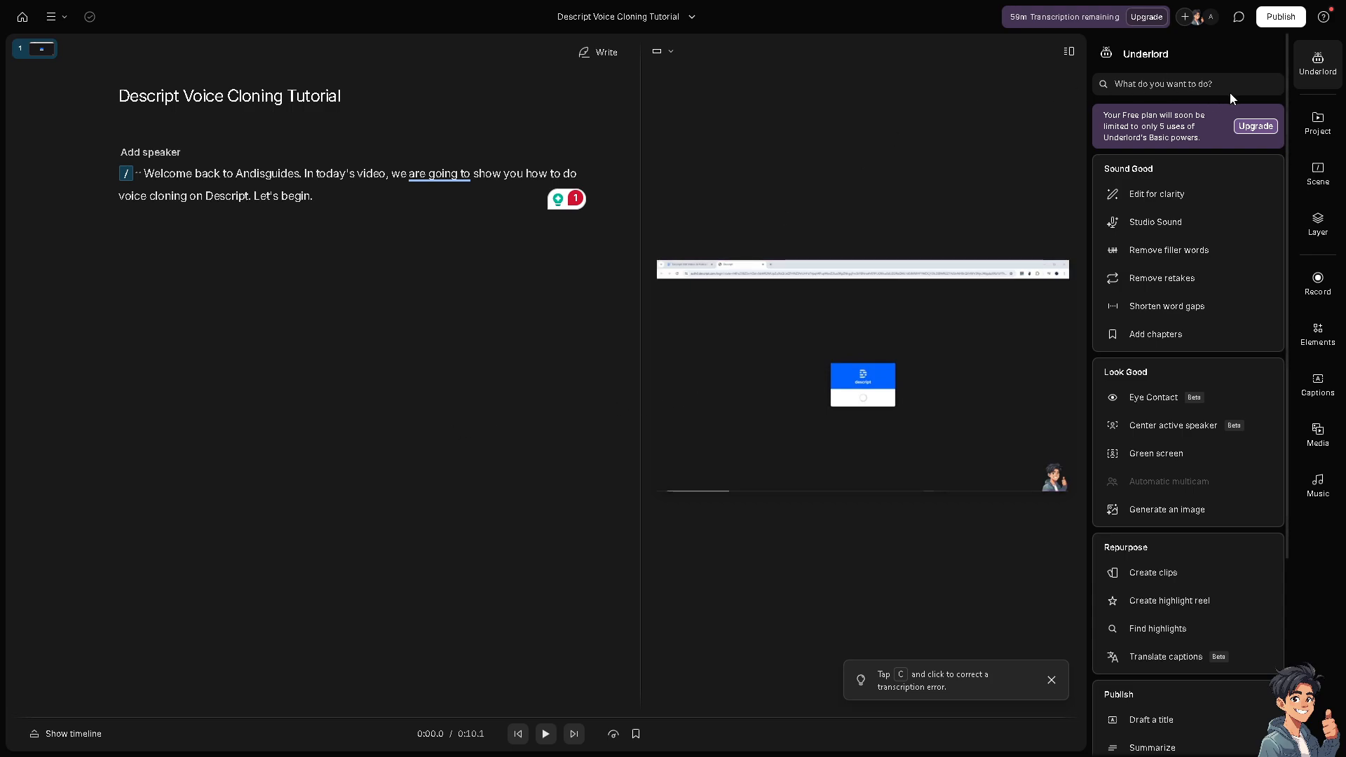
mouse_move(103, 230)
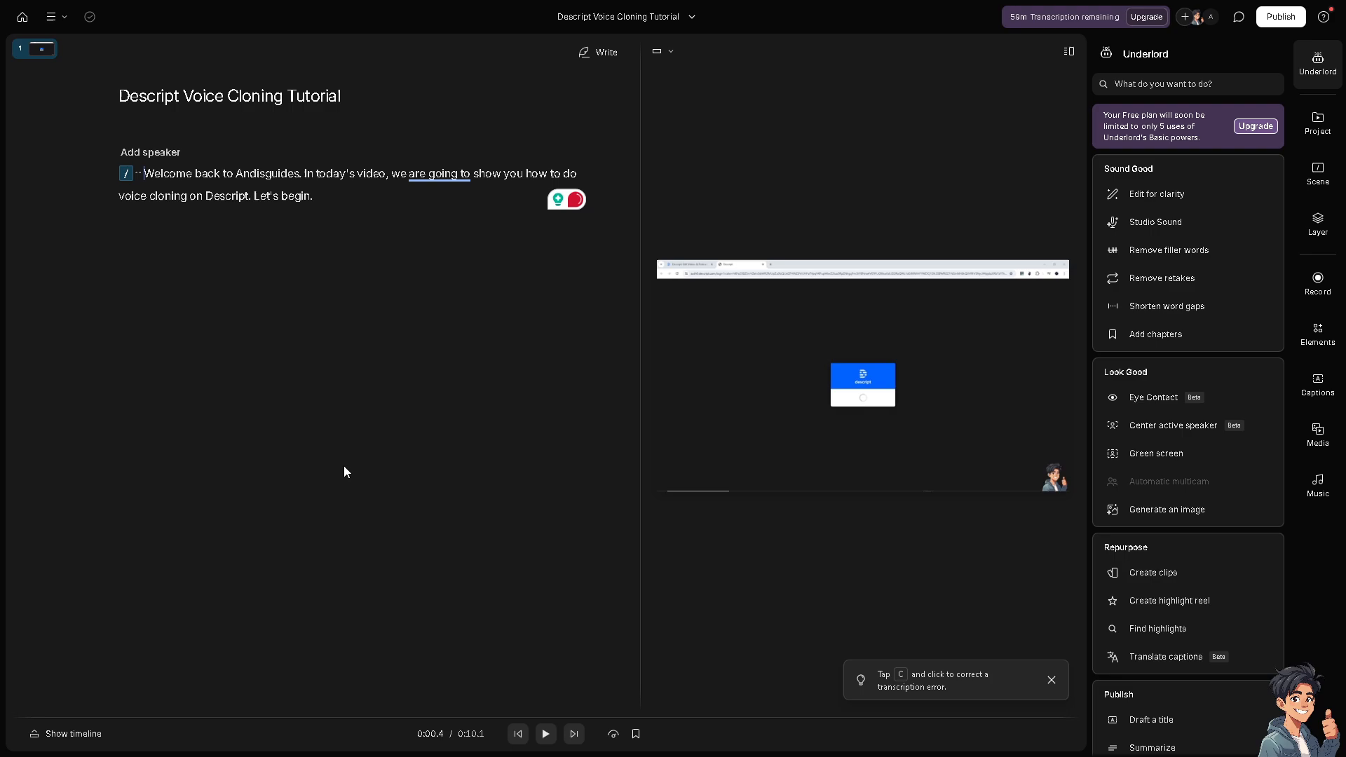
mouse_move(546, 733)
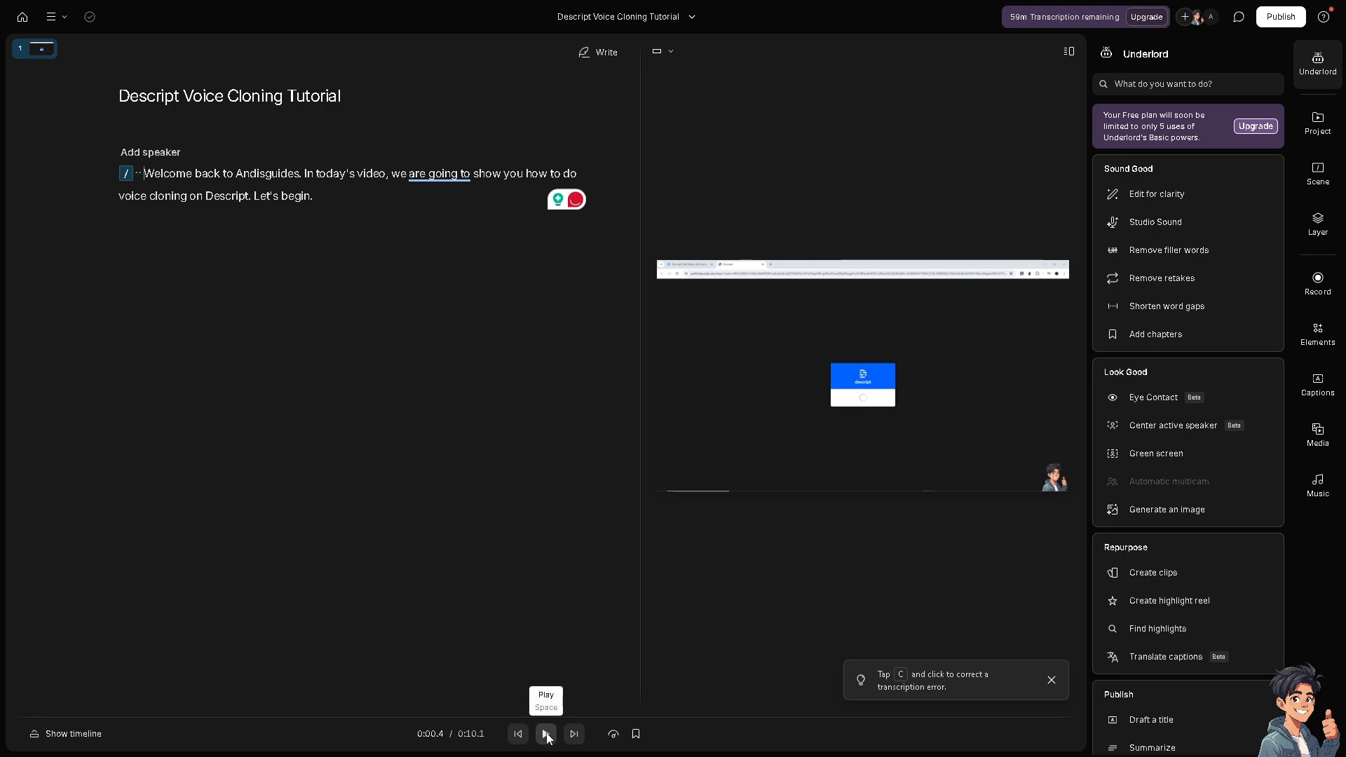
left_click(546, 733)
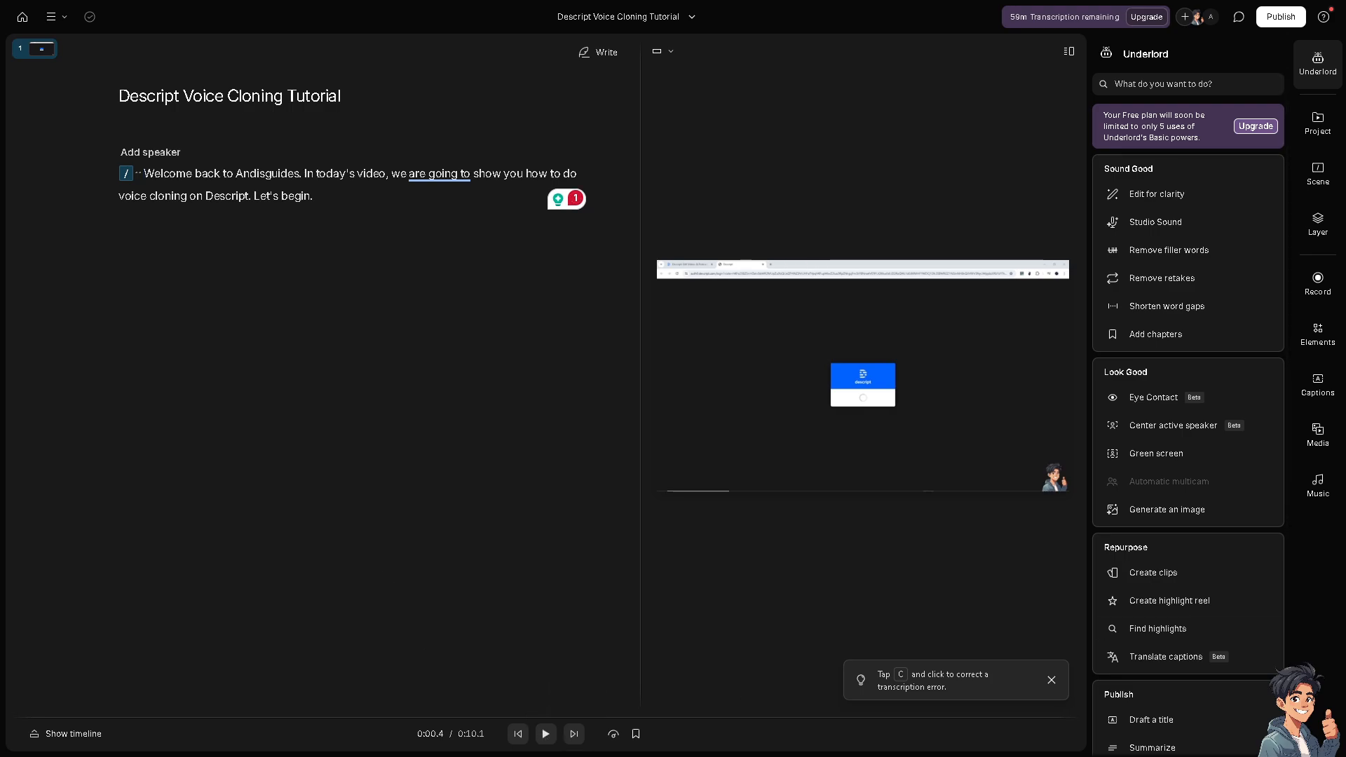
left_click(546, 733)
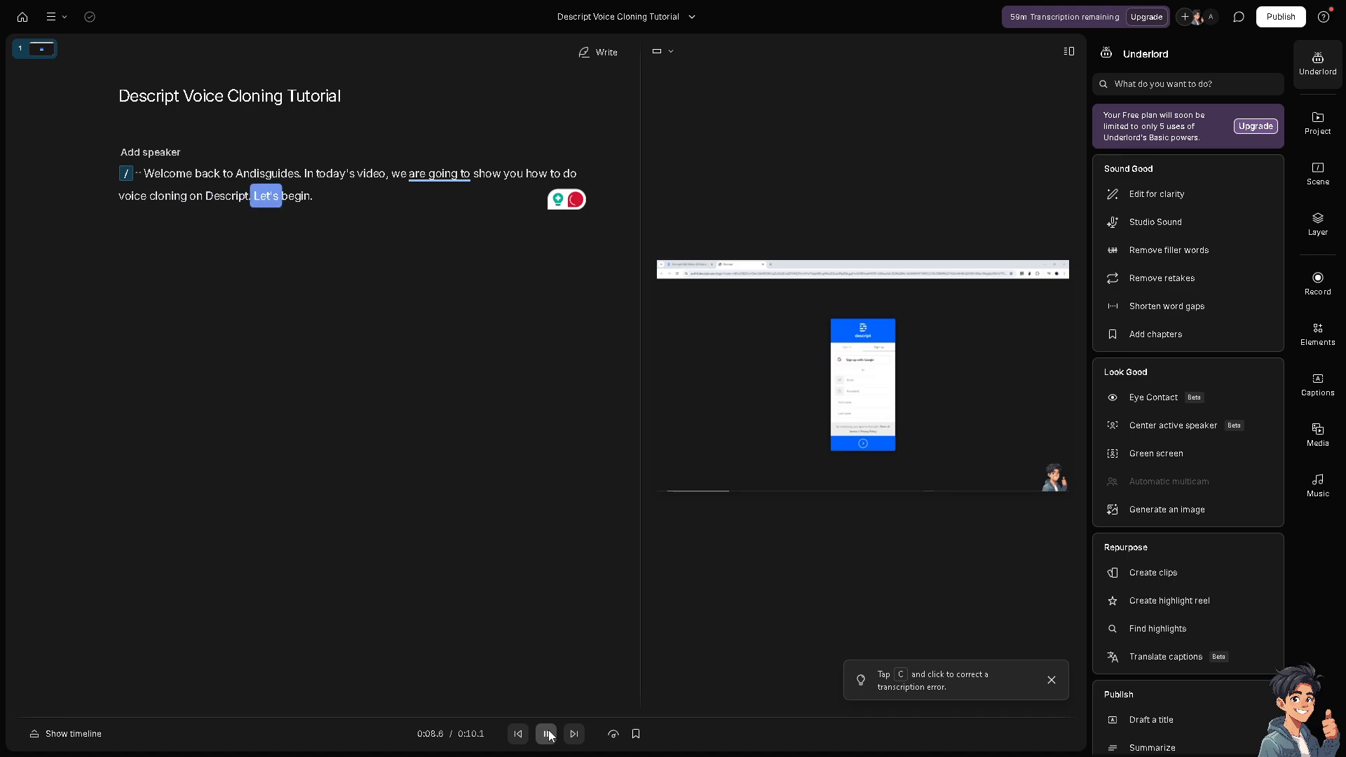
left_click(546, 733)
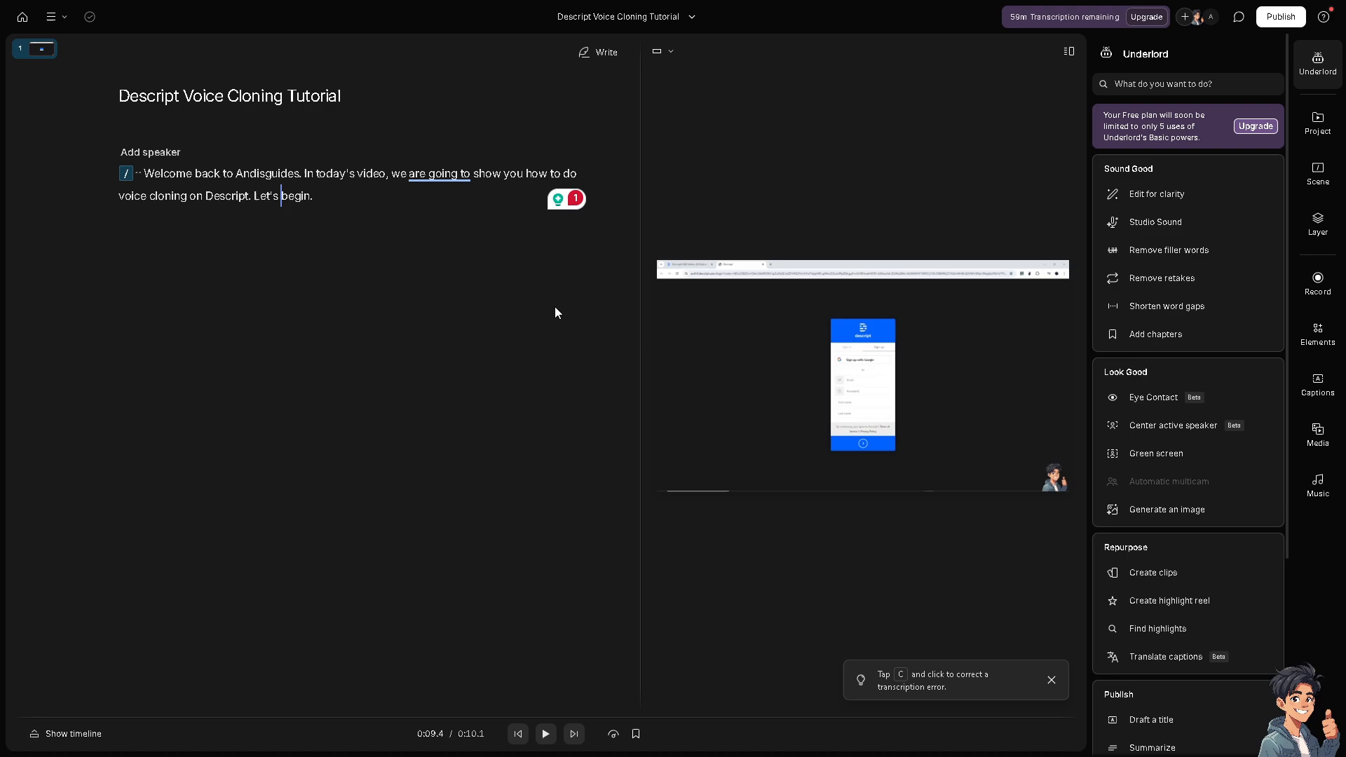
mouse_move(478, 361)
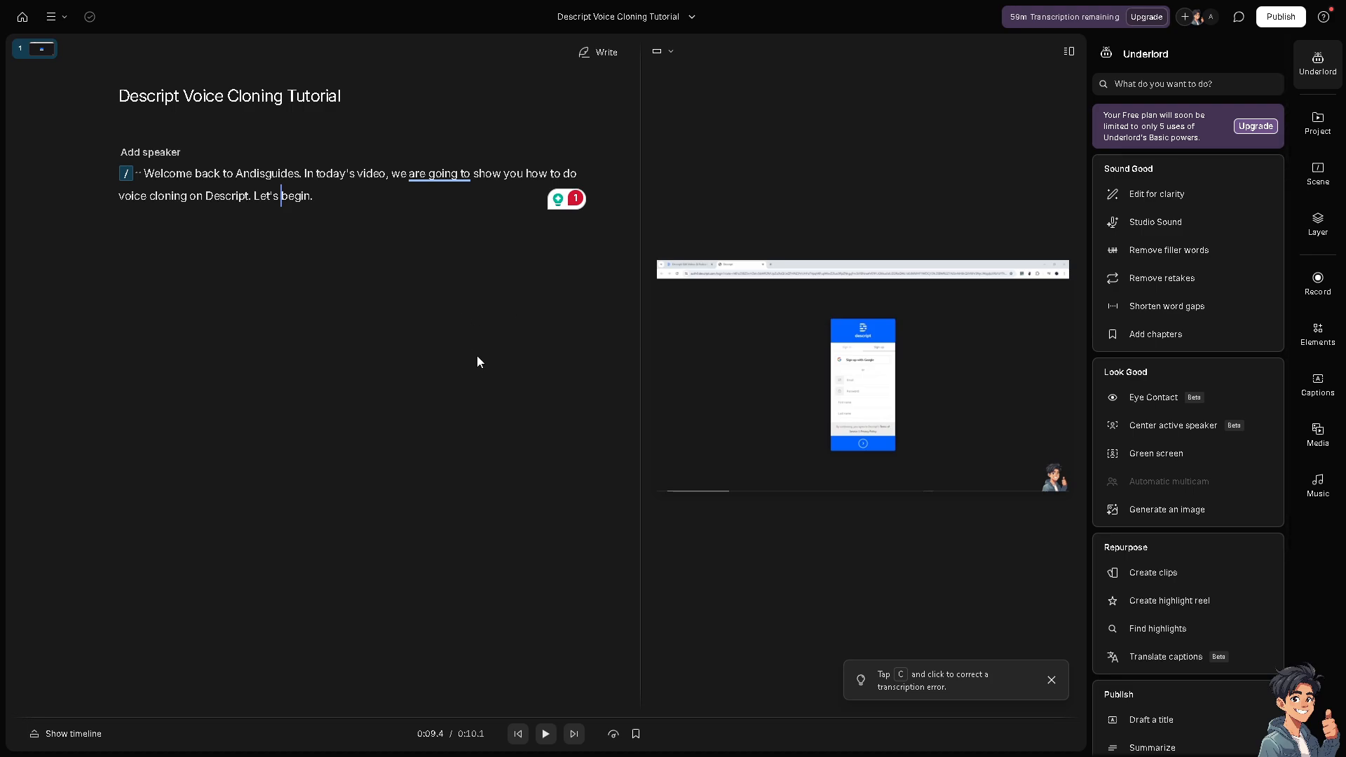
mouse_move(436, 310)
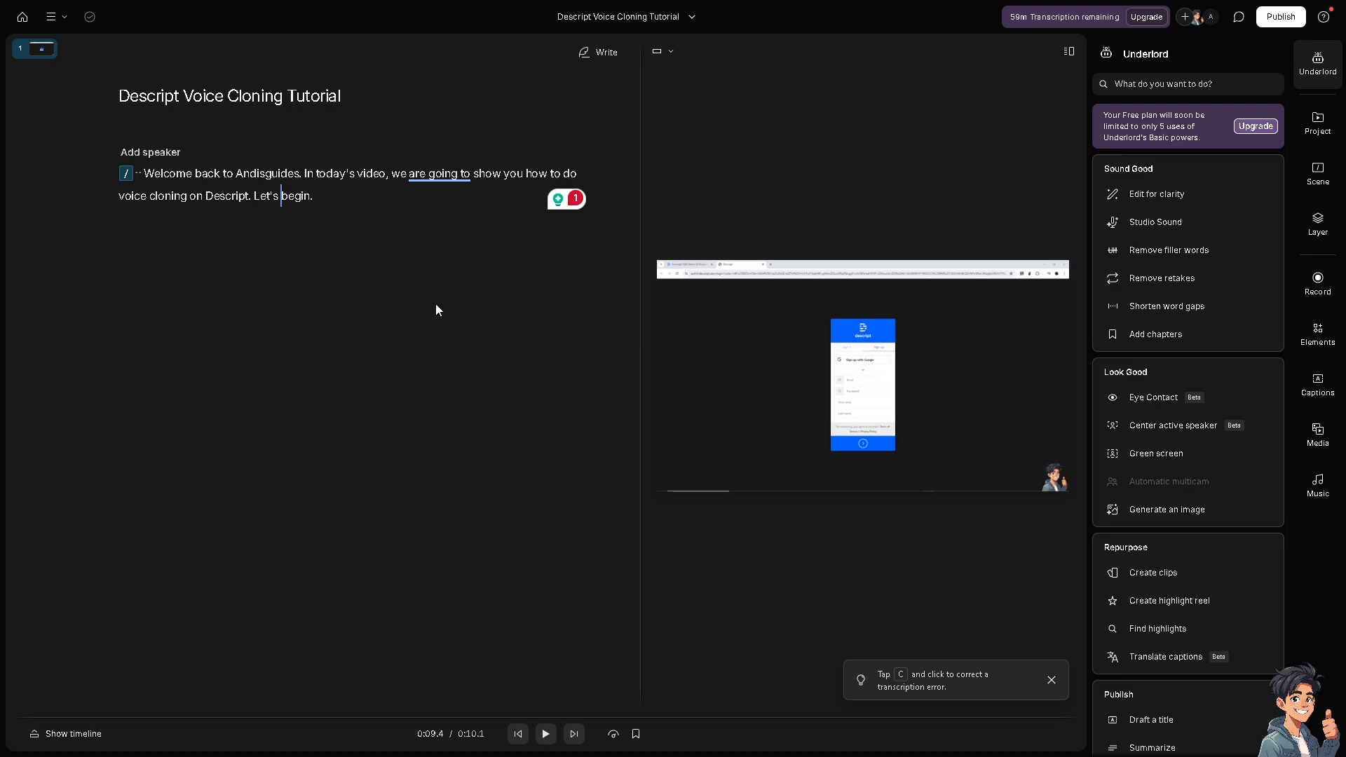
mouse_move(354, 187)
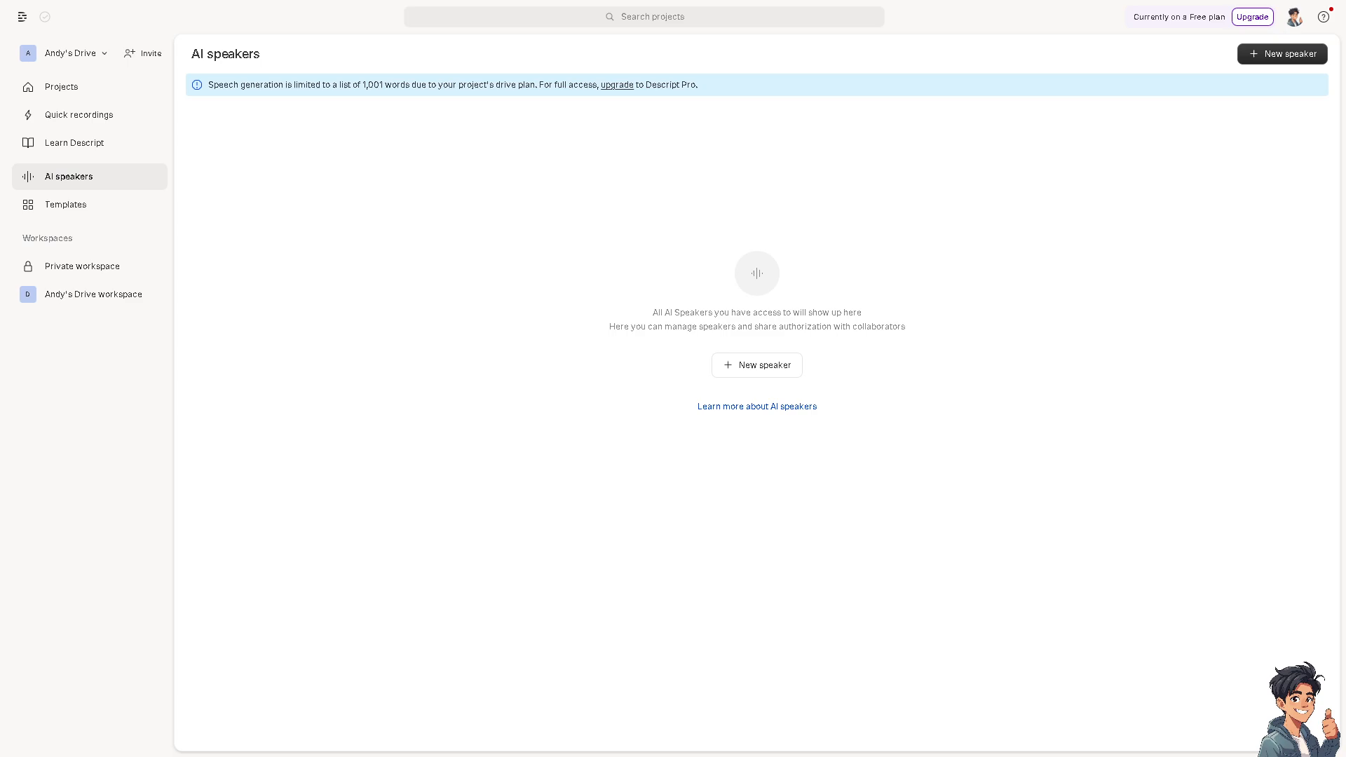
mouse_move(89, 195)
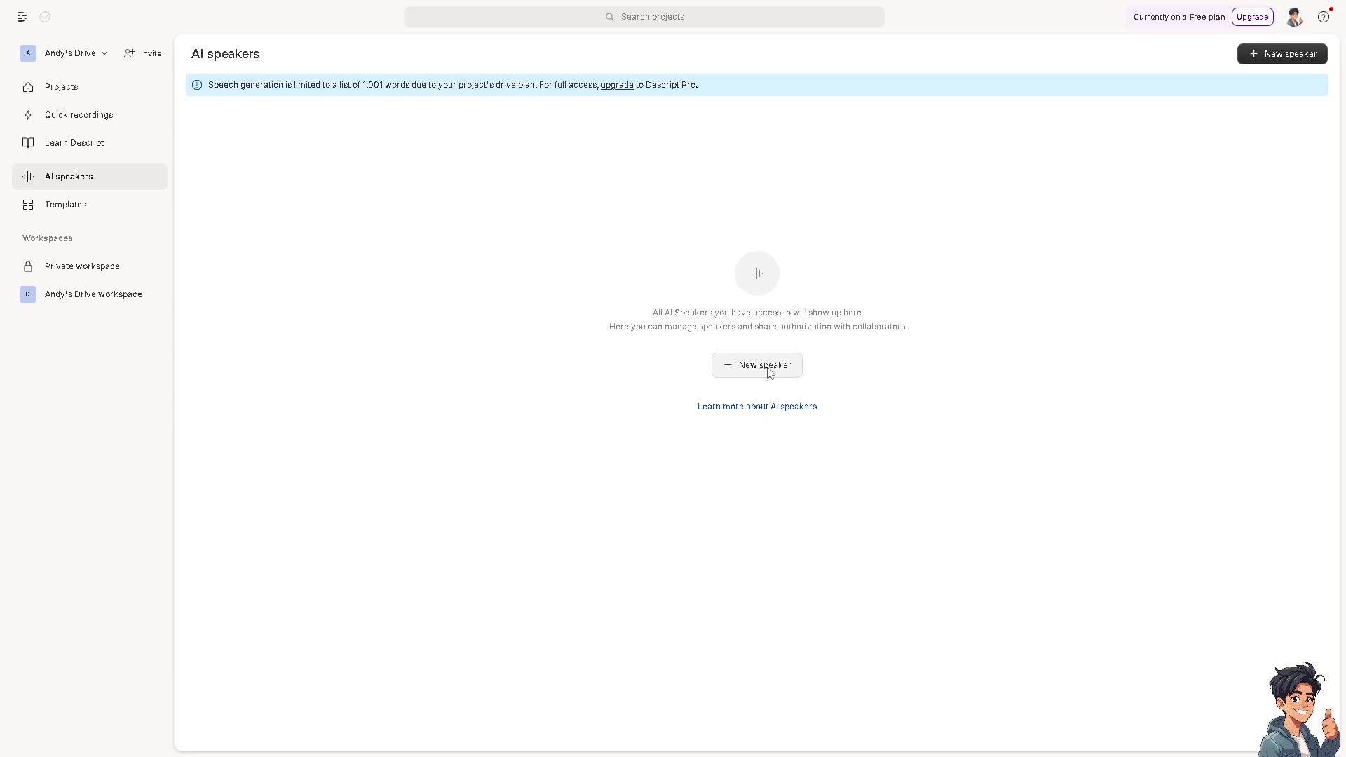
Start a new AI speaker named Andy Guide
left_click(757, 366)
type("Andy Guide")
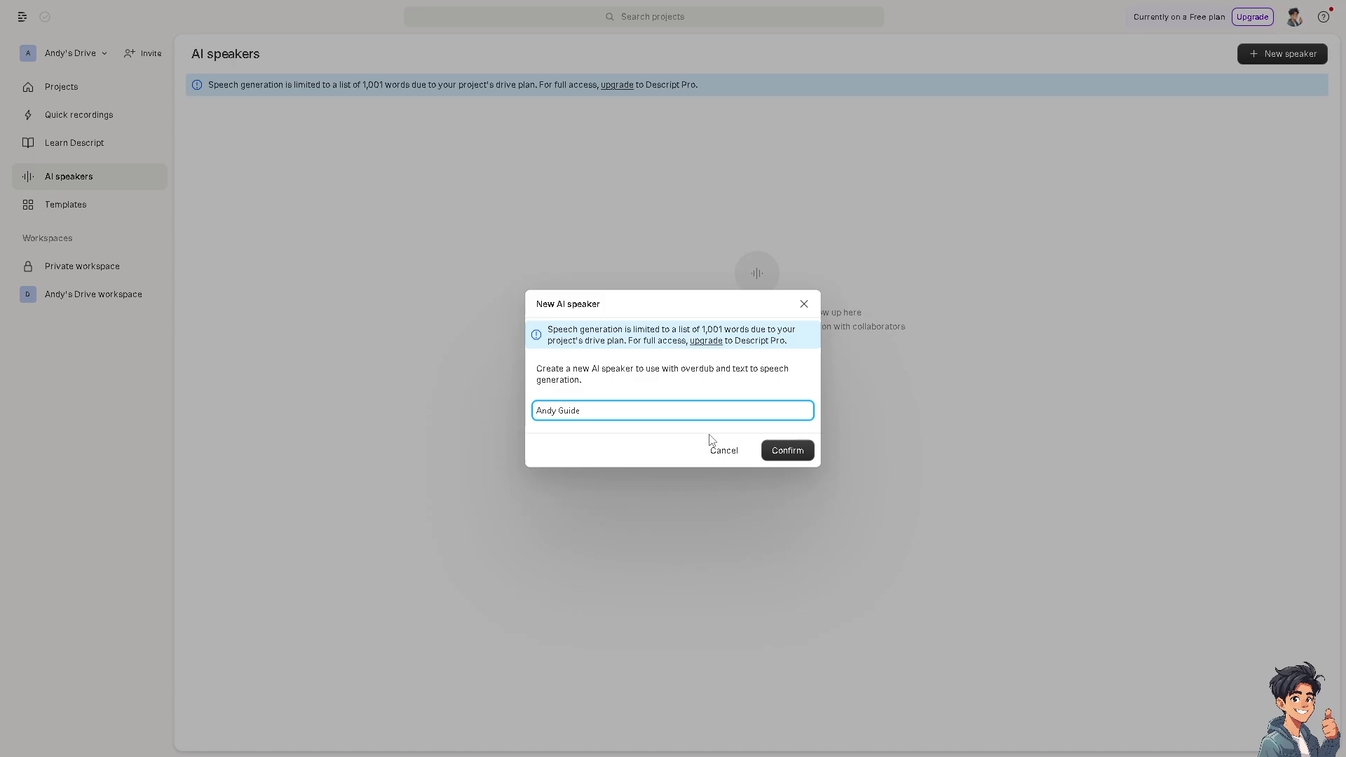
Confirm the Andy Guide speaker name to open training and authorization
left_click(784, 450)
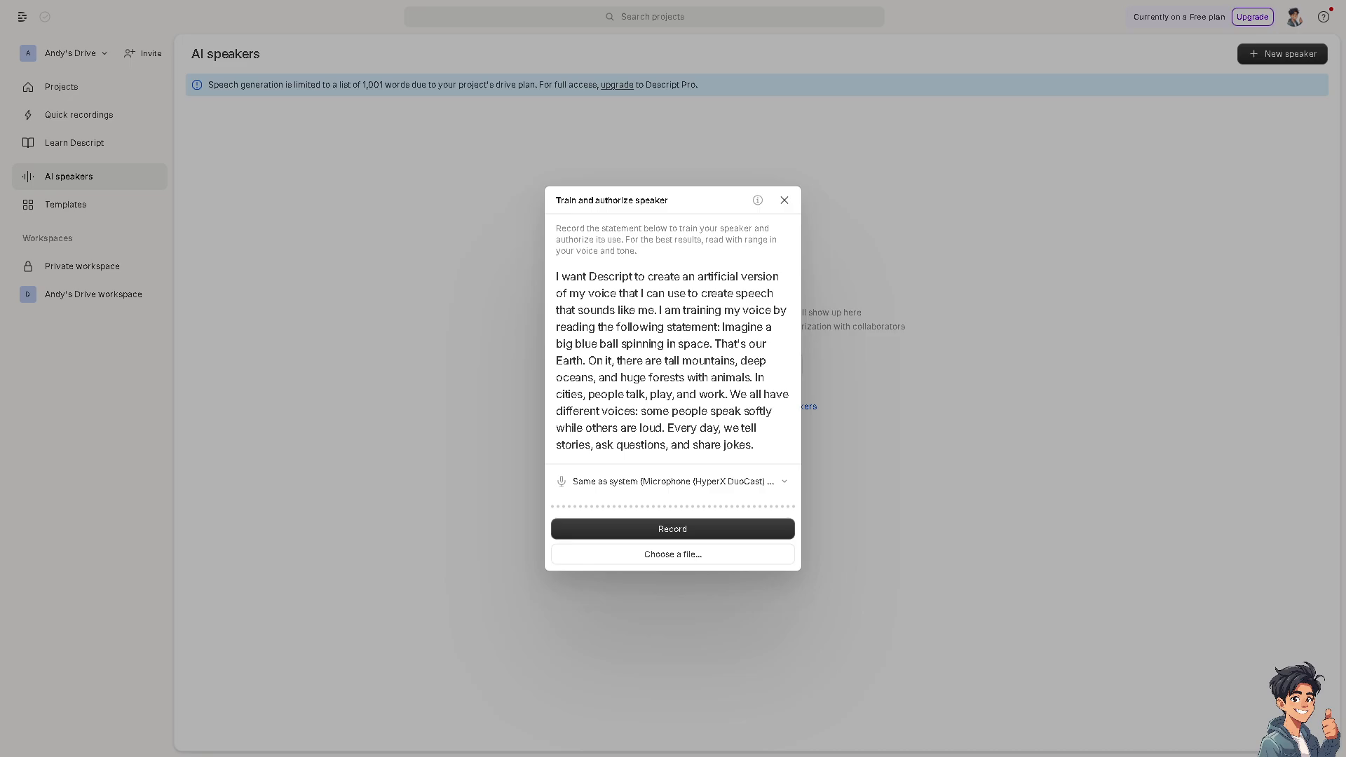
Submit a voice sample for the Andy Guide speaker
left_click(672, 528)
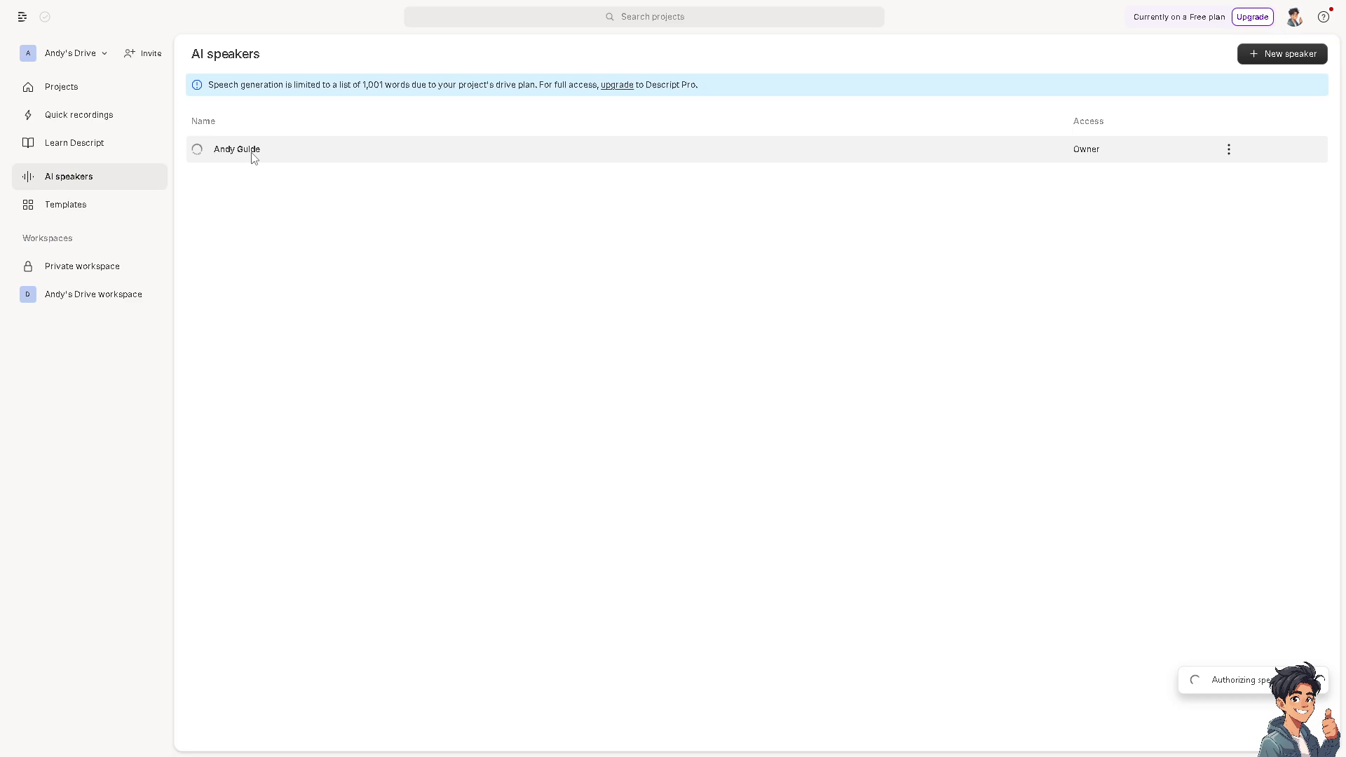
mouse_move(234, 94)
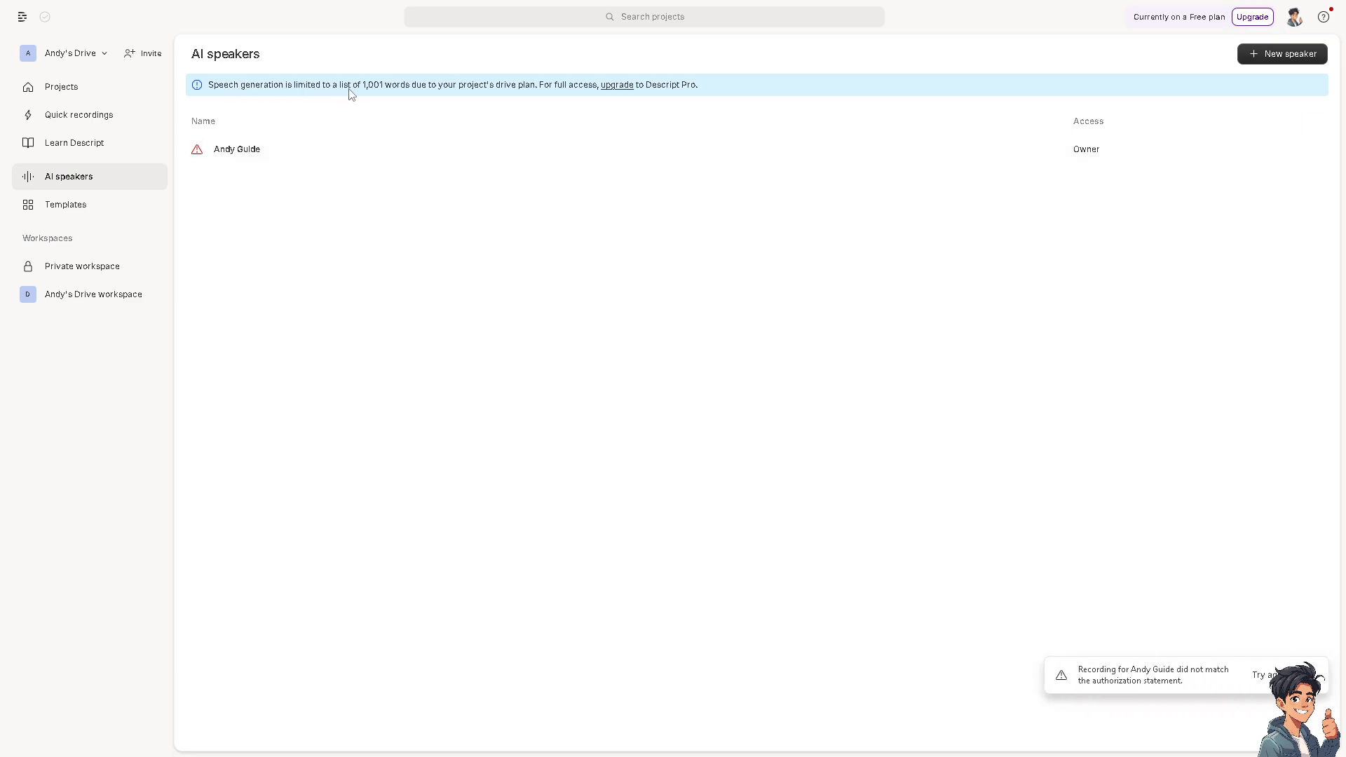
mouse_move(421, 96)
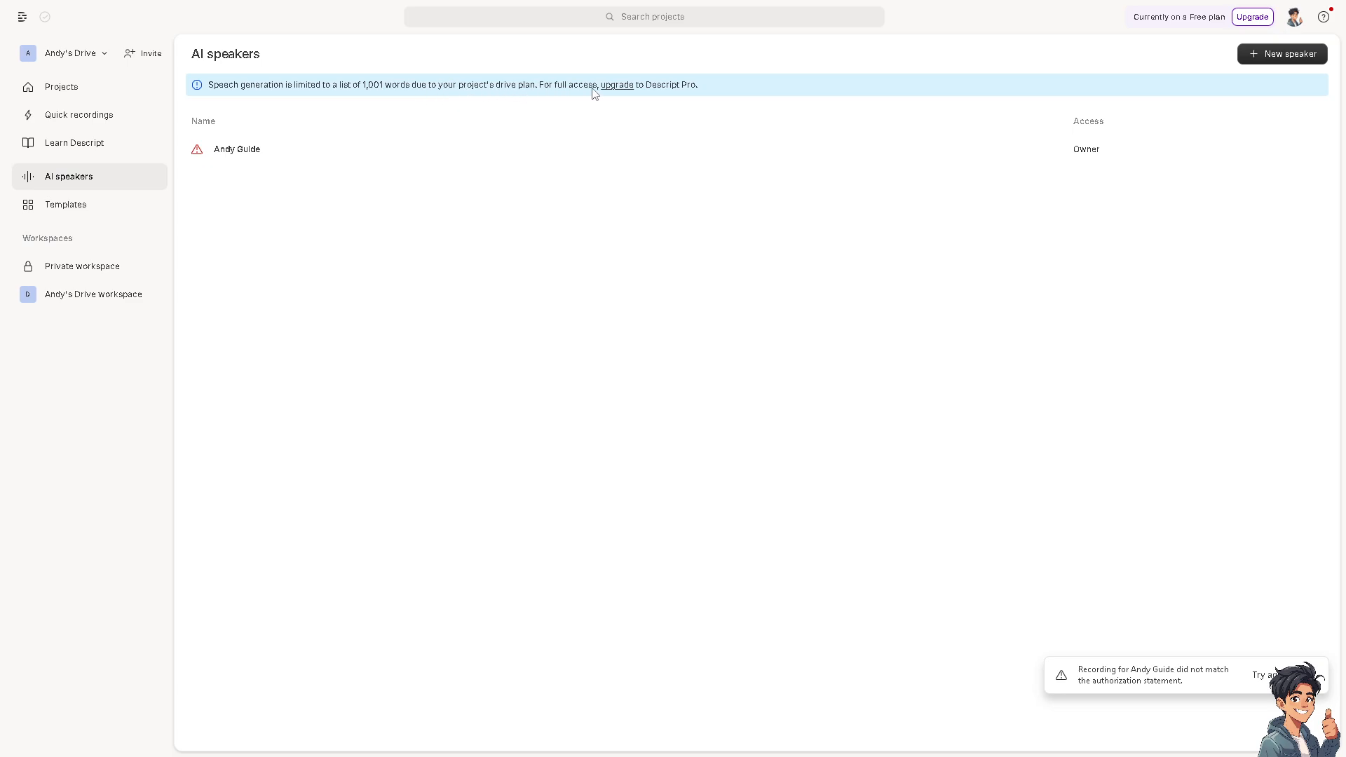
mouse_move(601, 92)
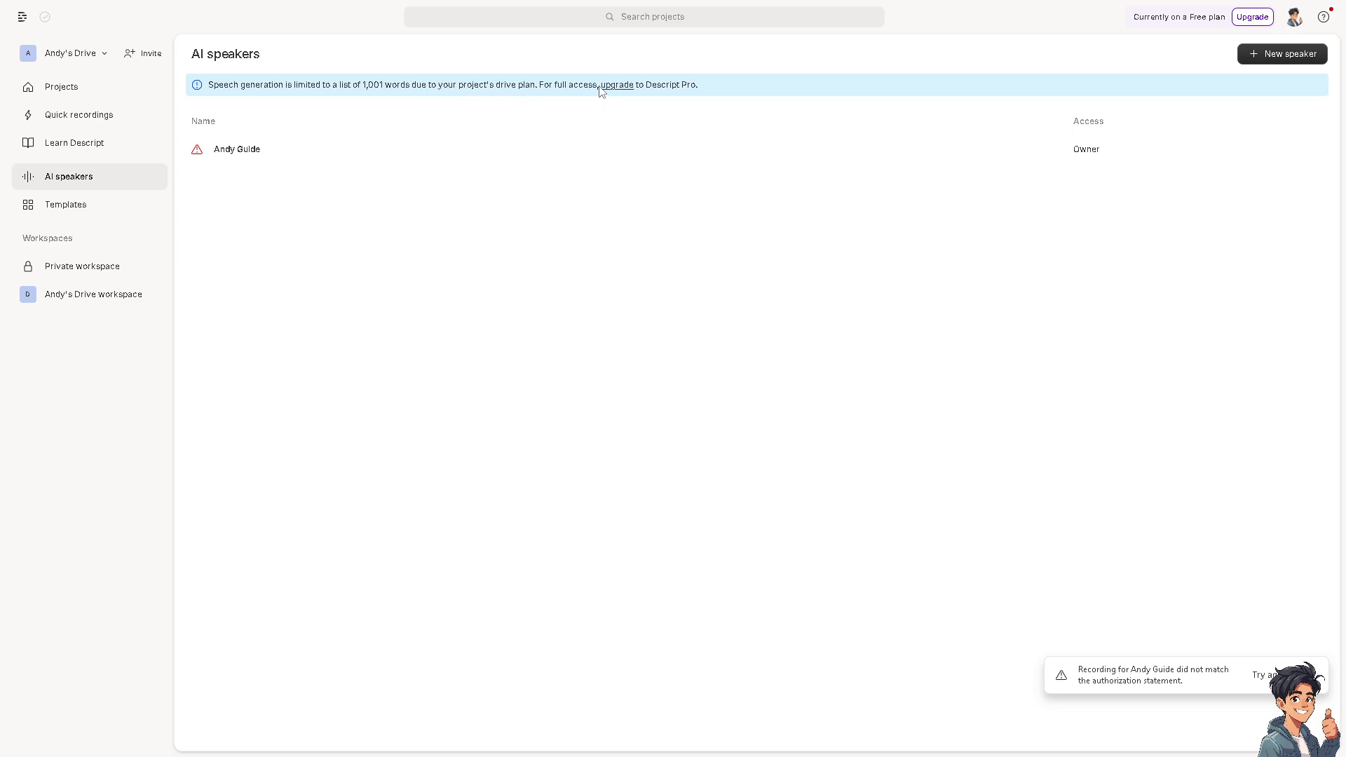
mouse_move(941, 351)
type("Andy")
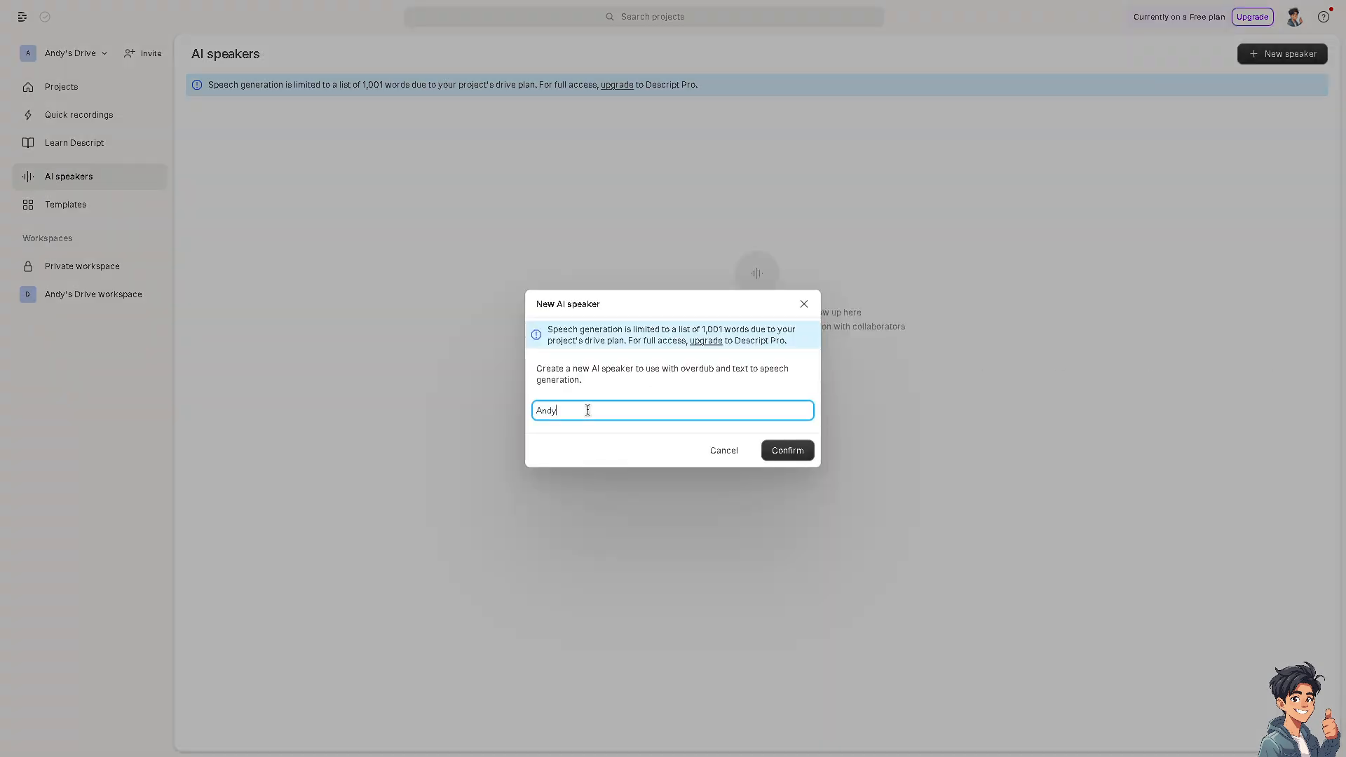
Name the new speaker 'AndyGuide' and confirm it
type("Guide")
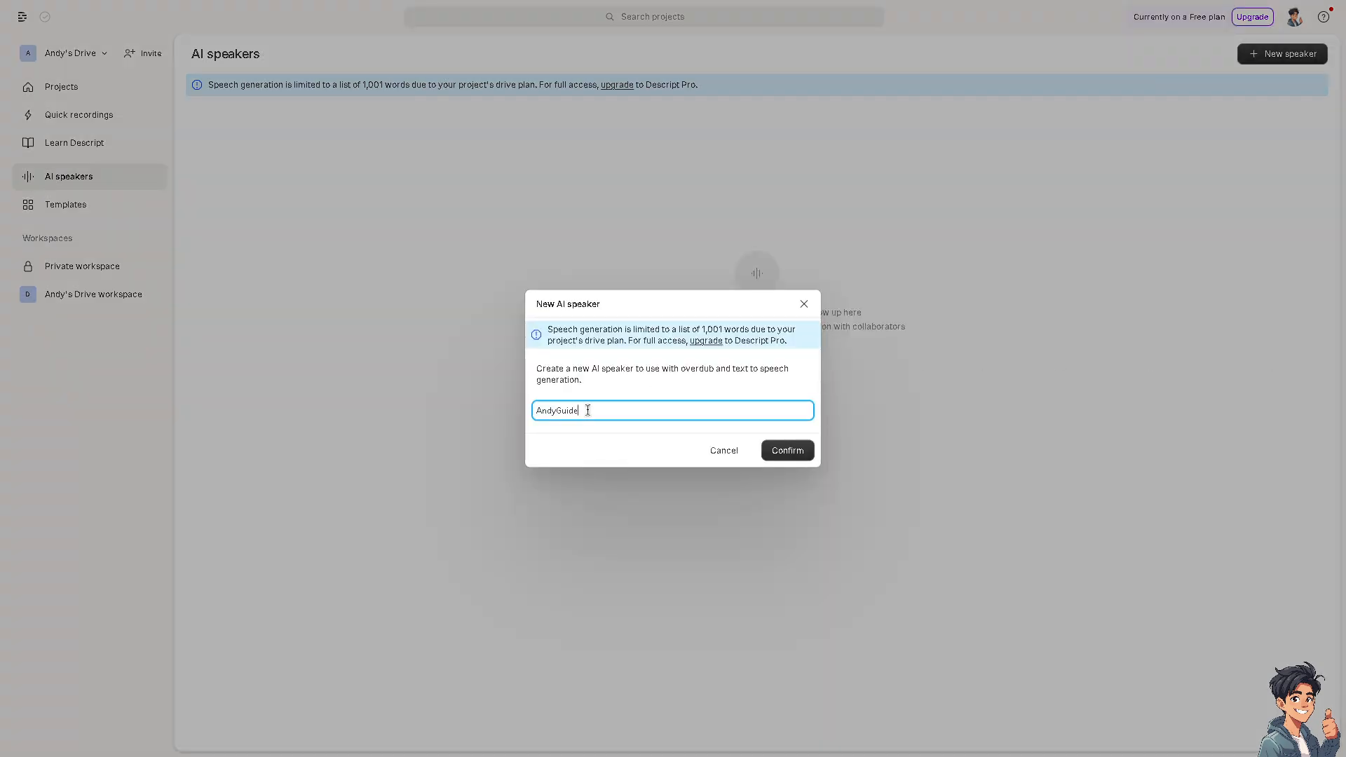
left_click(785, 450)
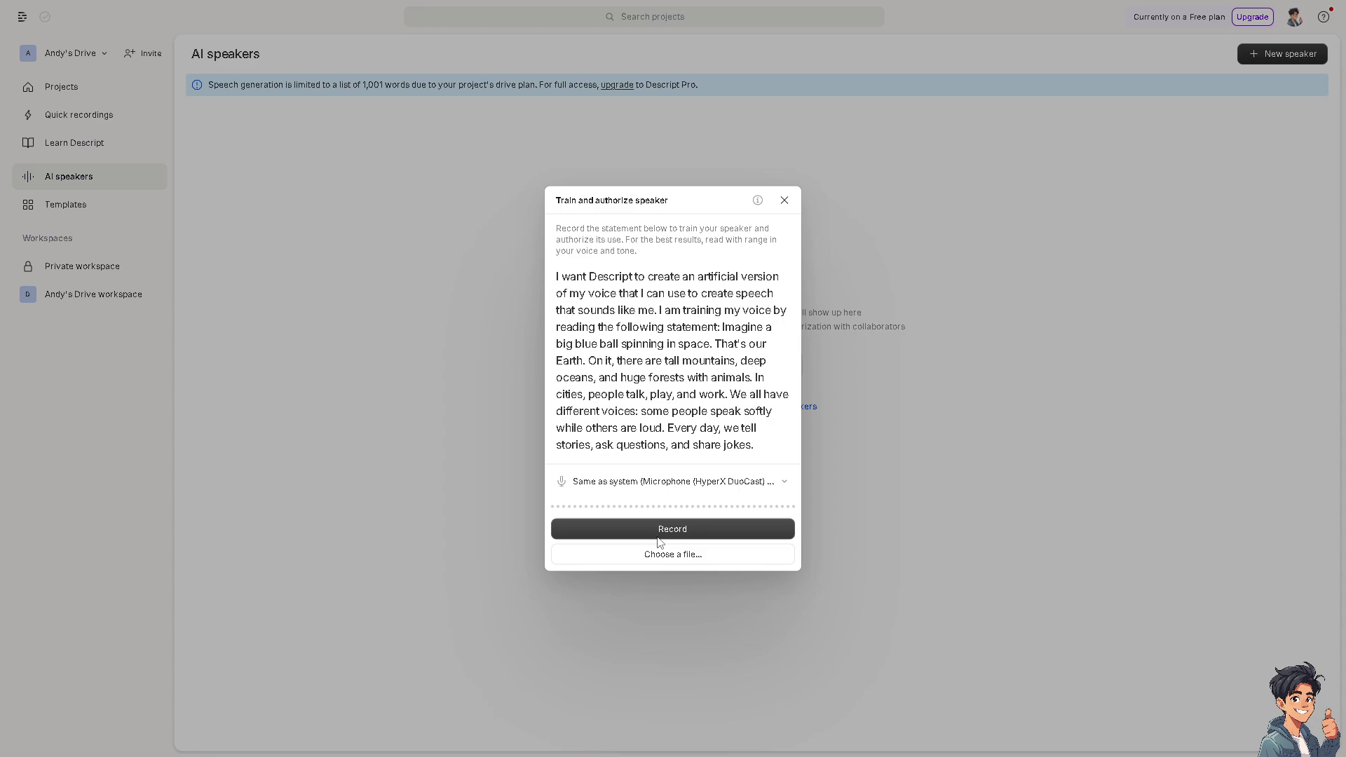
Record a 36-second reading of the training statement
left_click(672, 528)
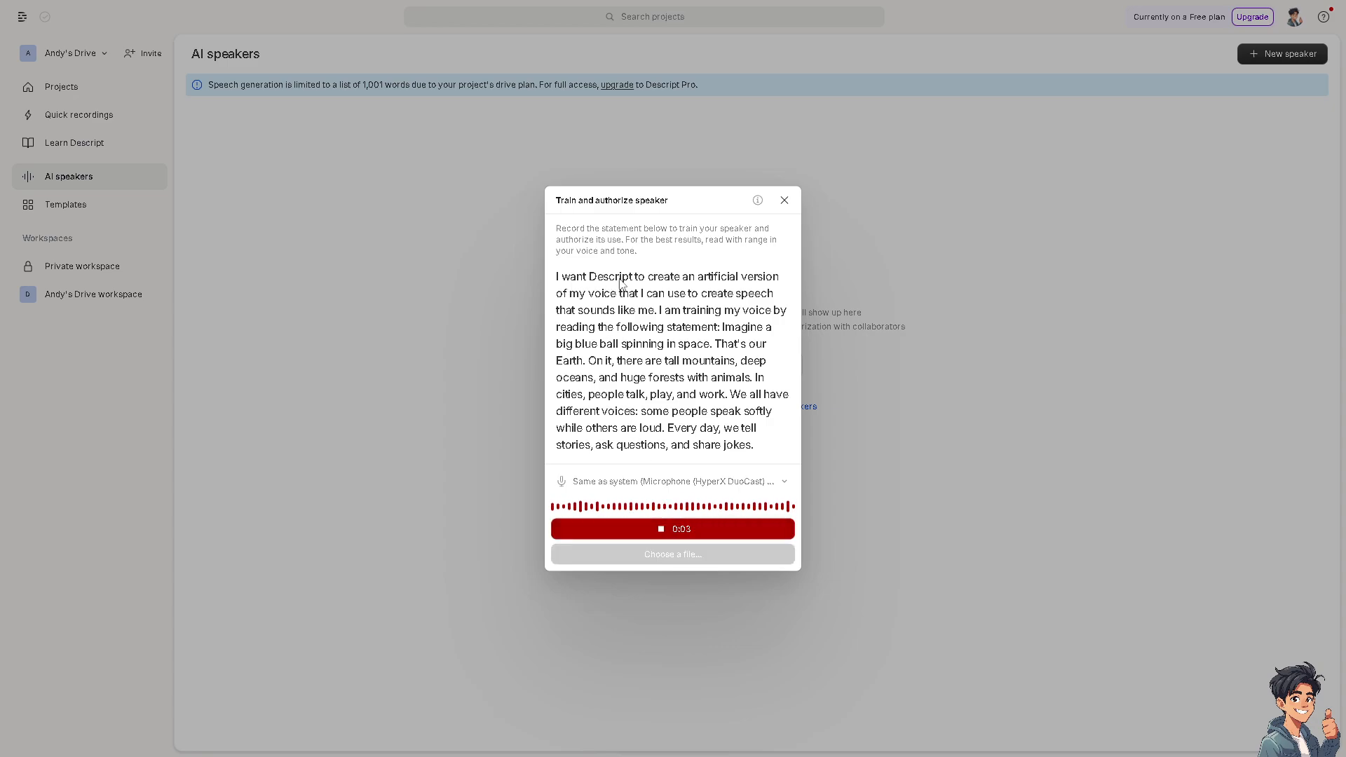
mouse_move(709, 316)
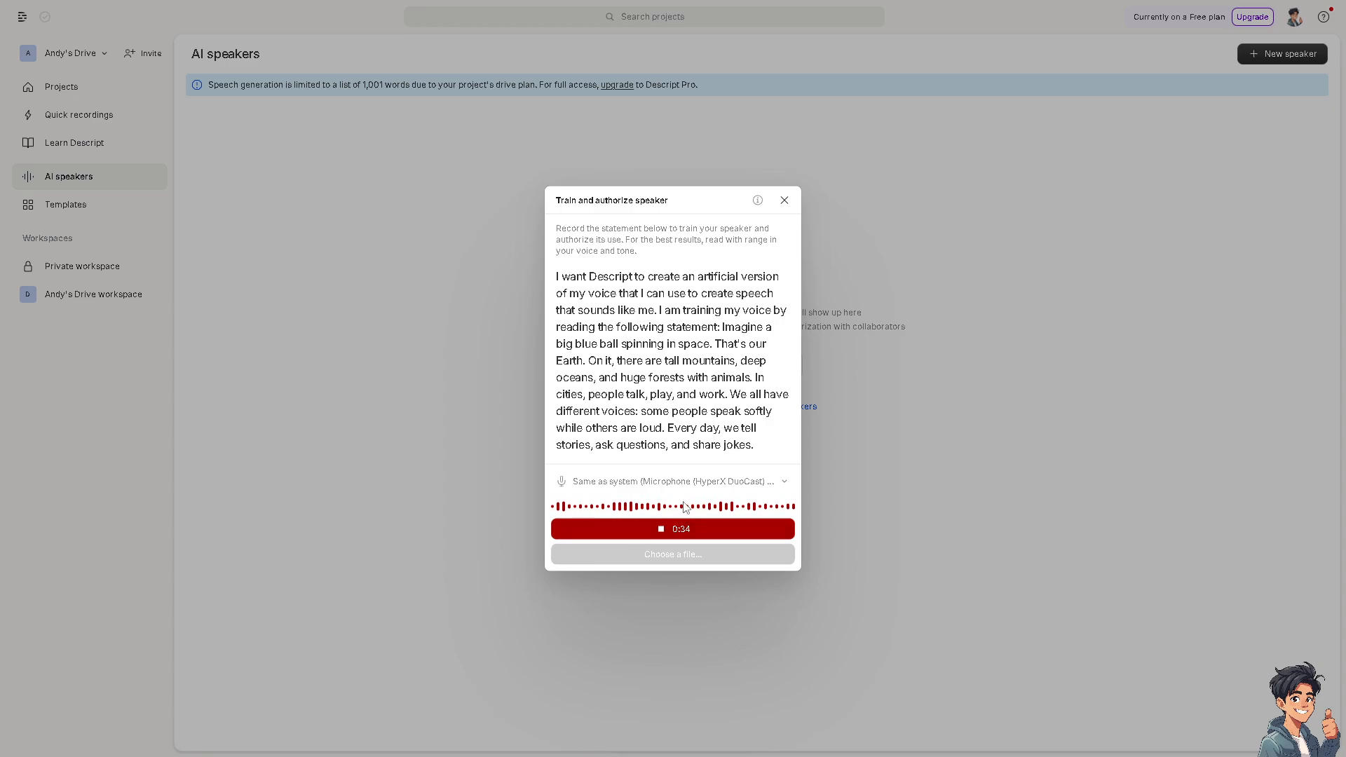
left_click(673, 527)
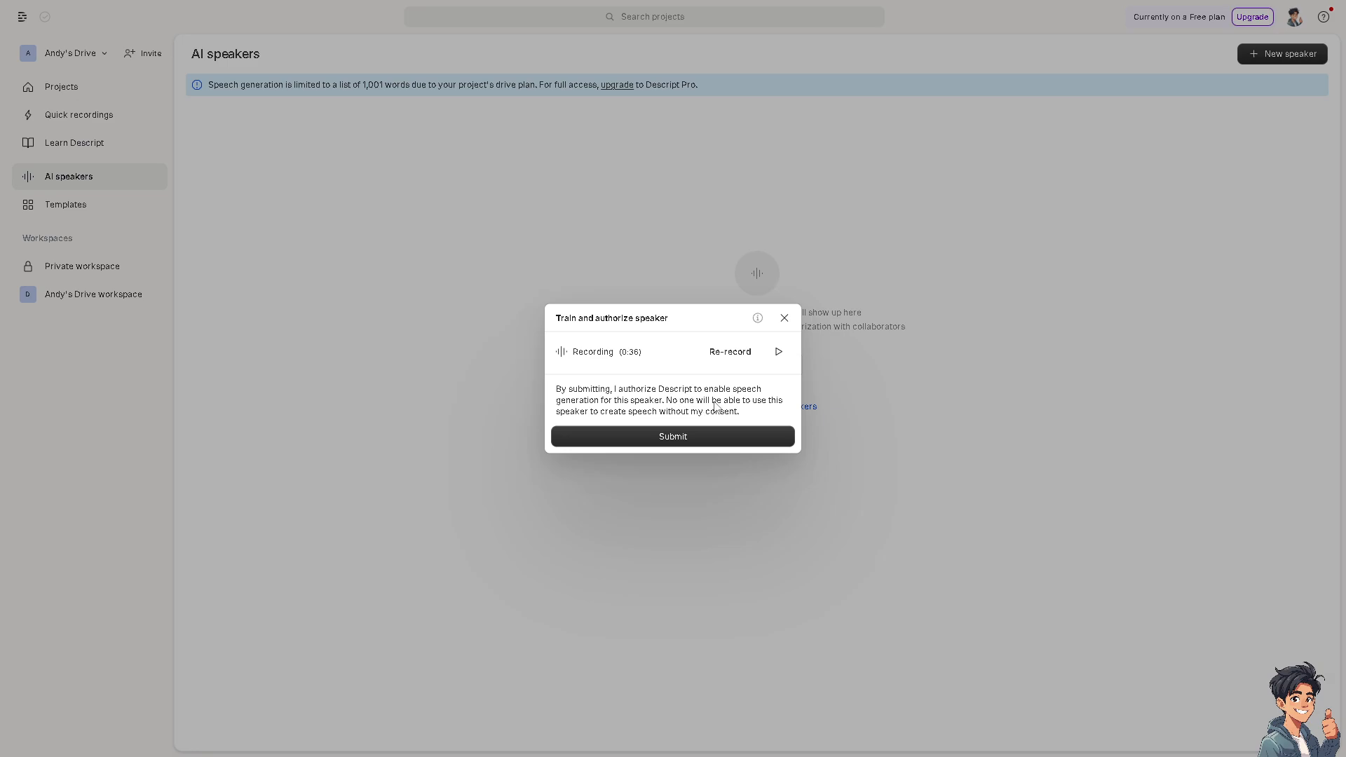
mouse_move(750, 414)
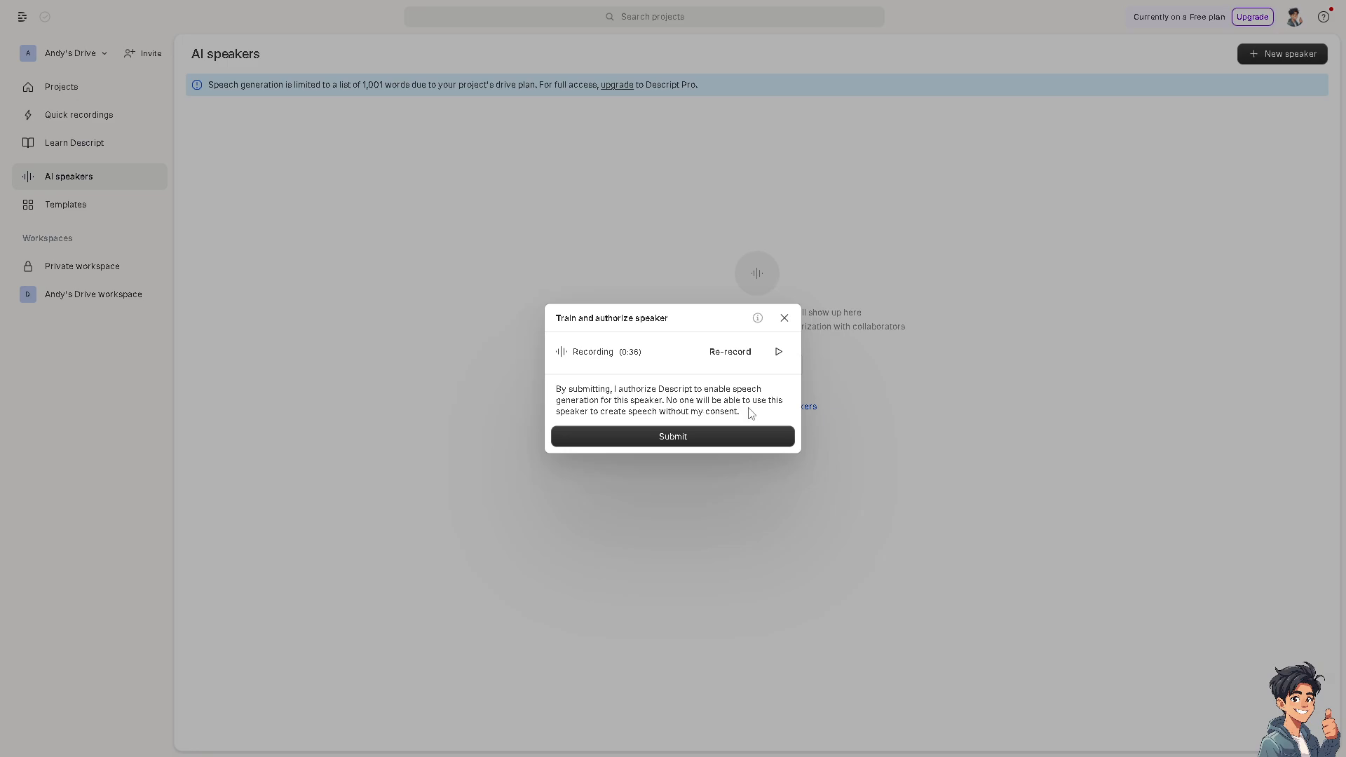
mouse_move(703, 420)
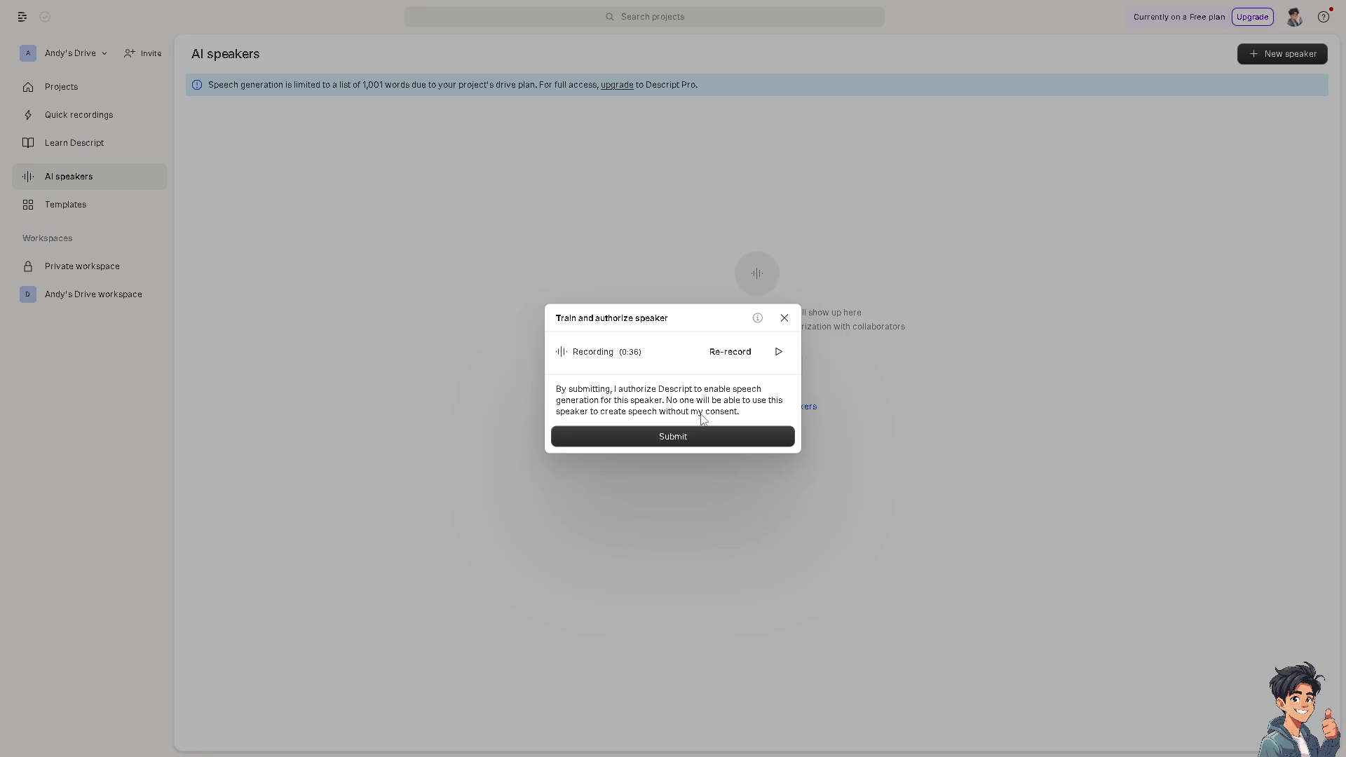
mouse_move(698, 437)
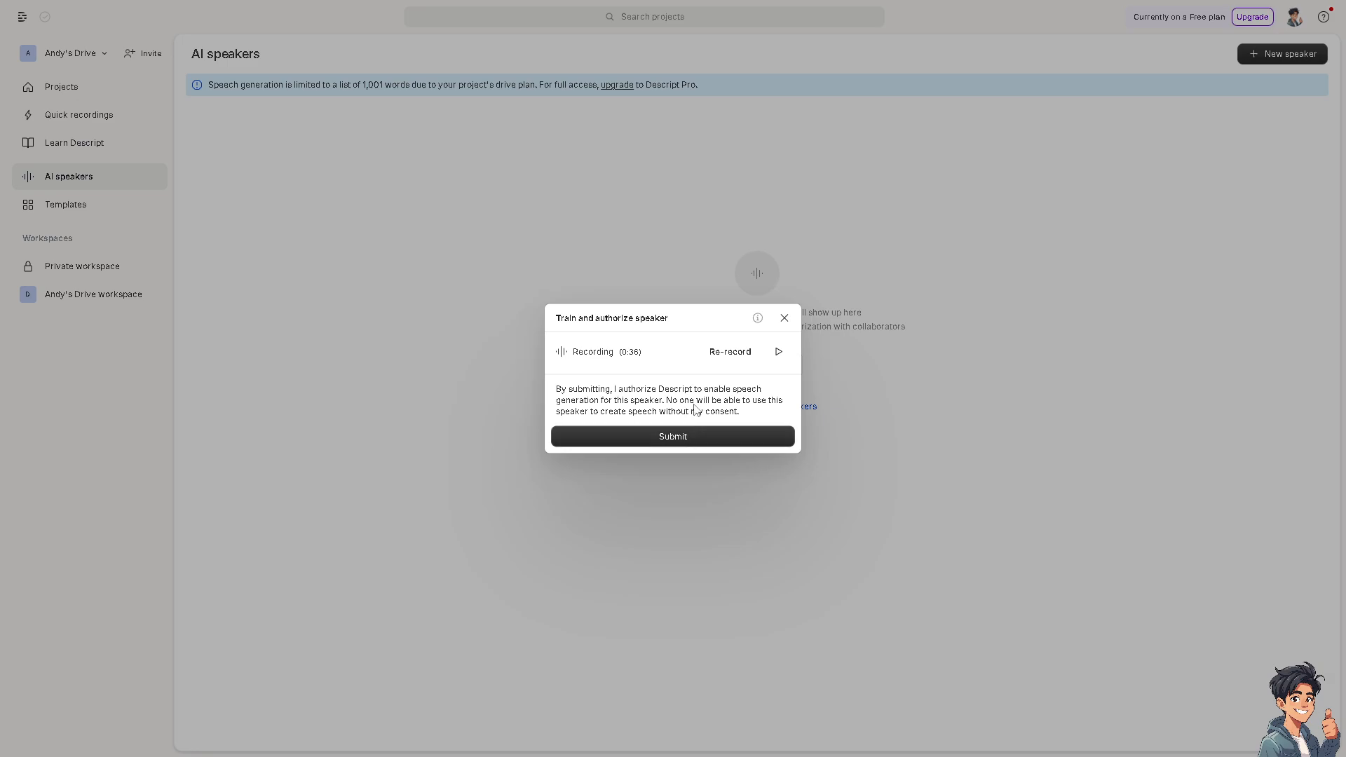
Submit the 36-second recording to authorize AndyGuide
left_click(672, 436)
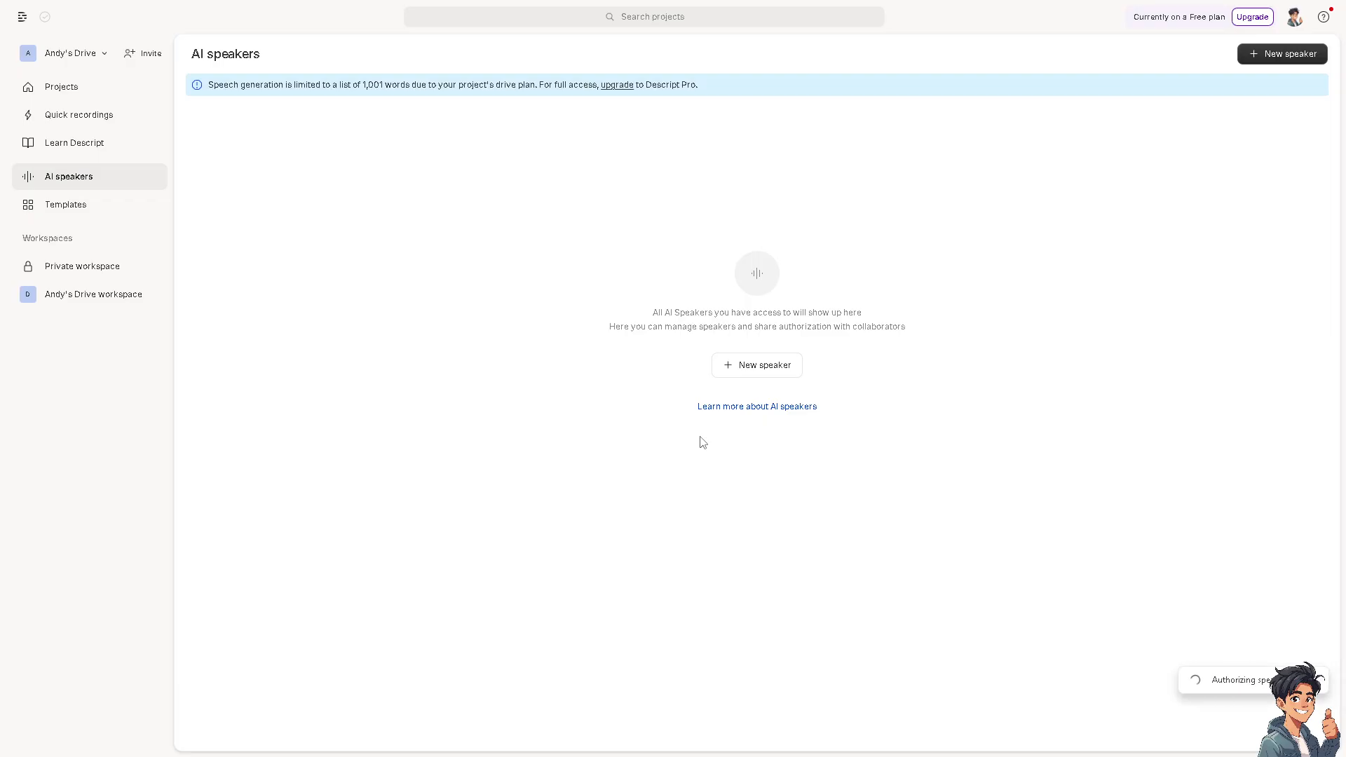
mouse_move(459, 357)
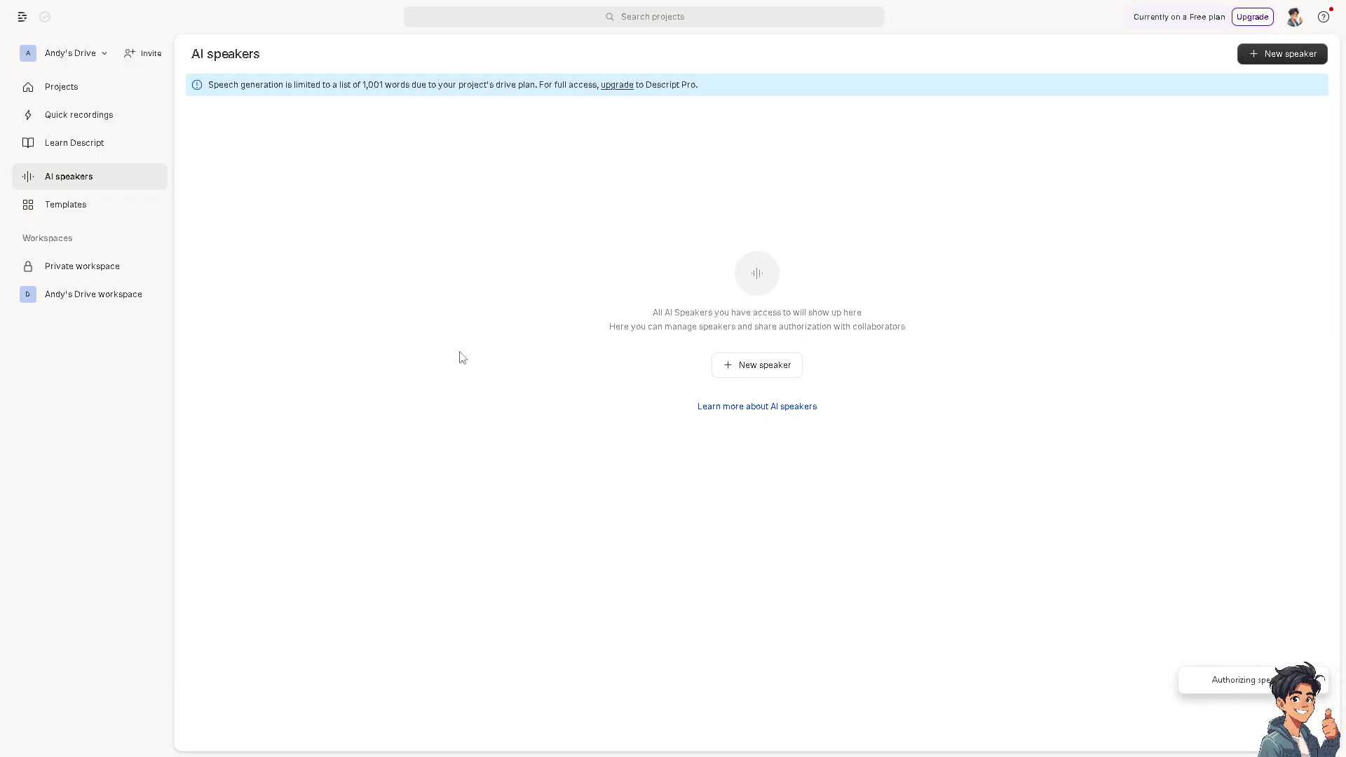
mouse_move(566, 326)
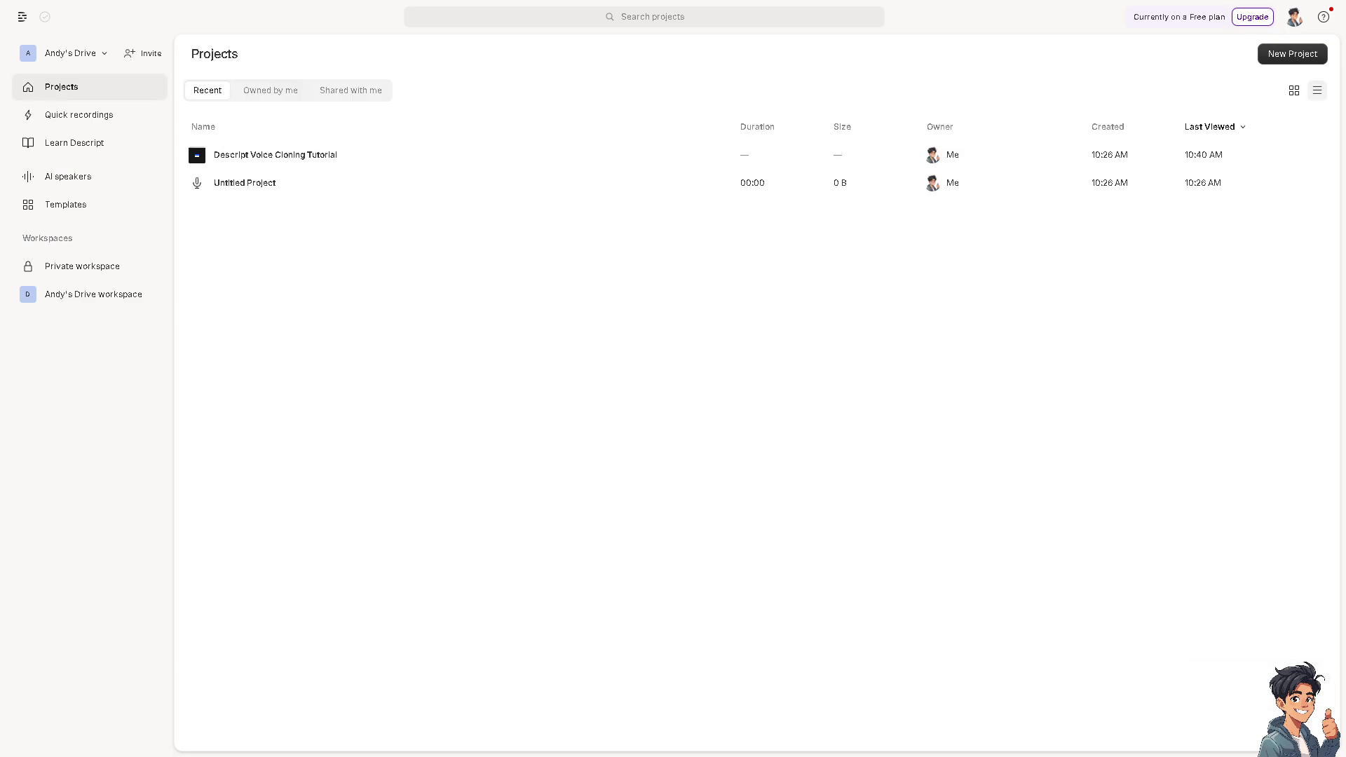
mouse_move(1290, 27)
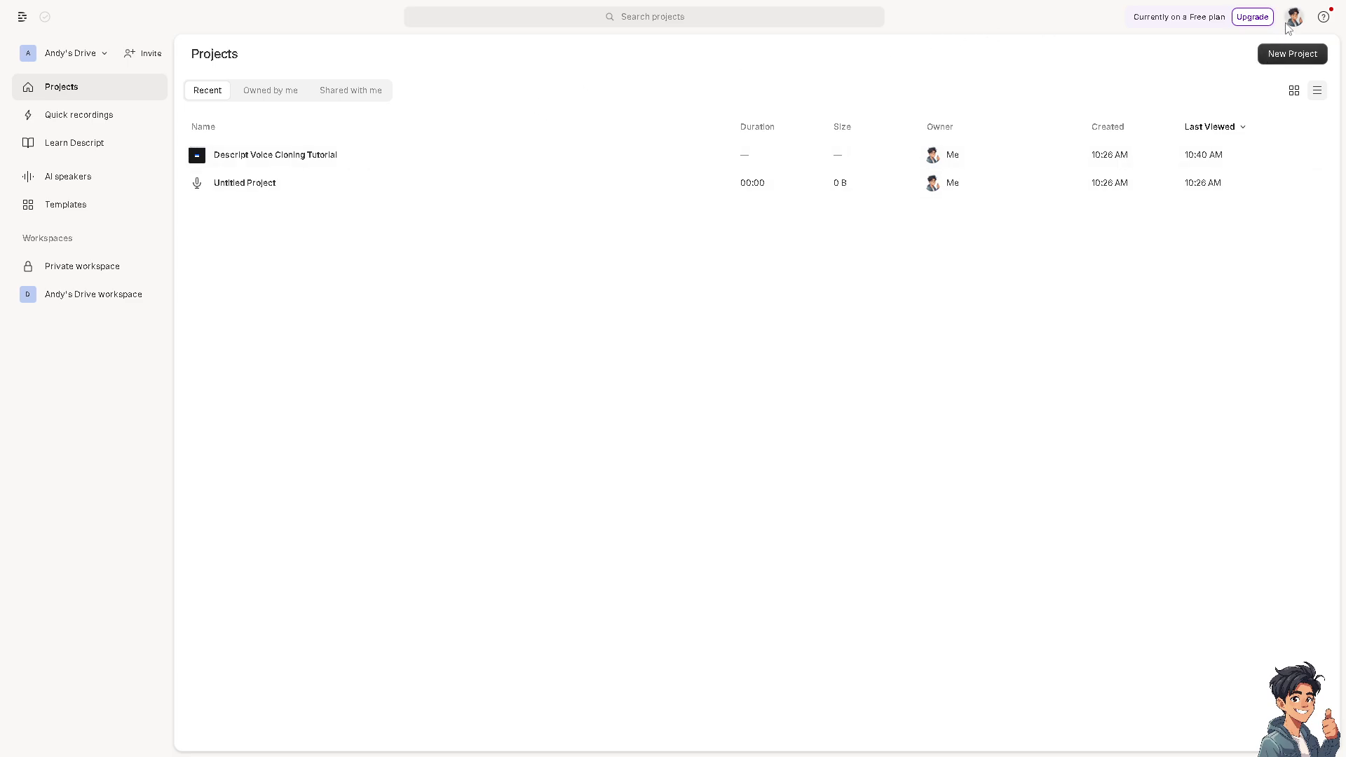
mouse_move(1301, 26)
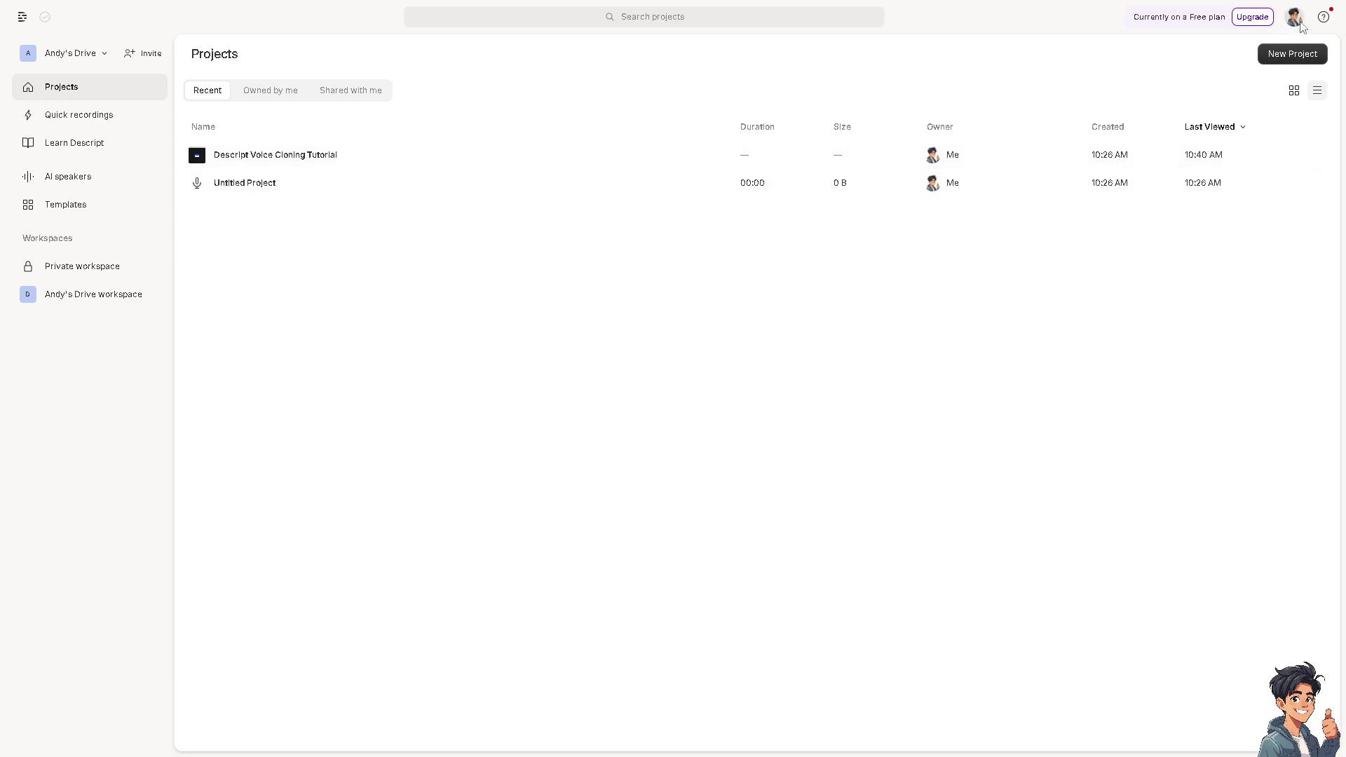
Set the Descript theme to Dark and reopen the Descript Voice Cloning Tutorial project
left_click(1295, 17)
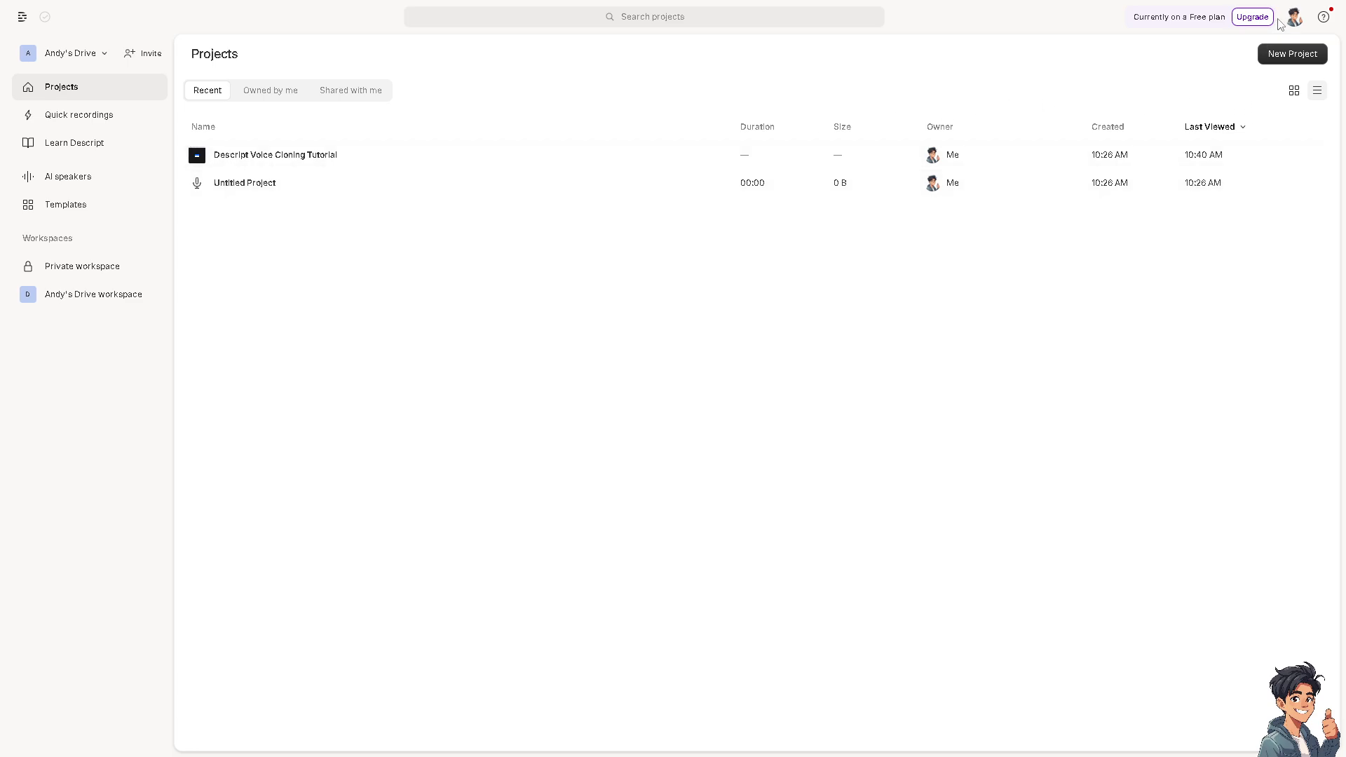
left_click(1293, 16)
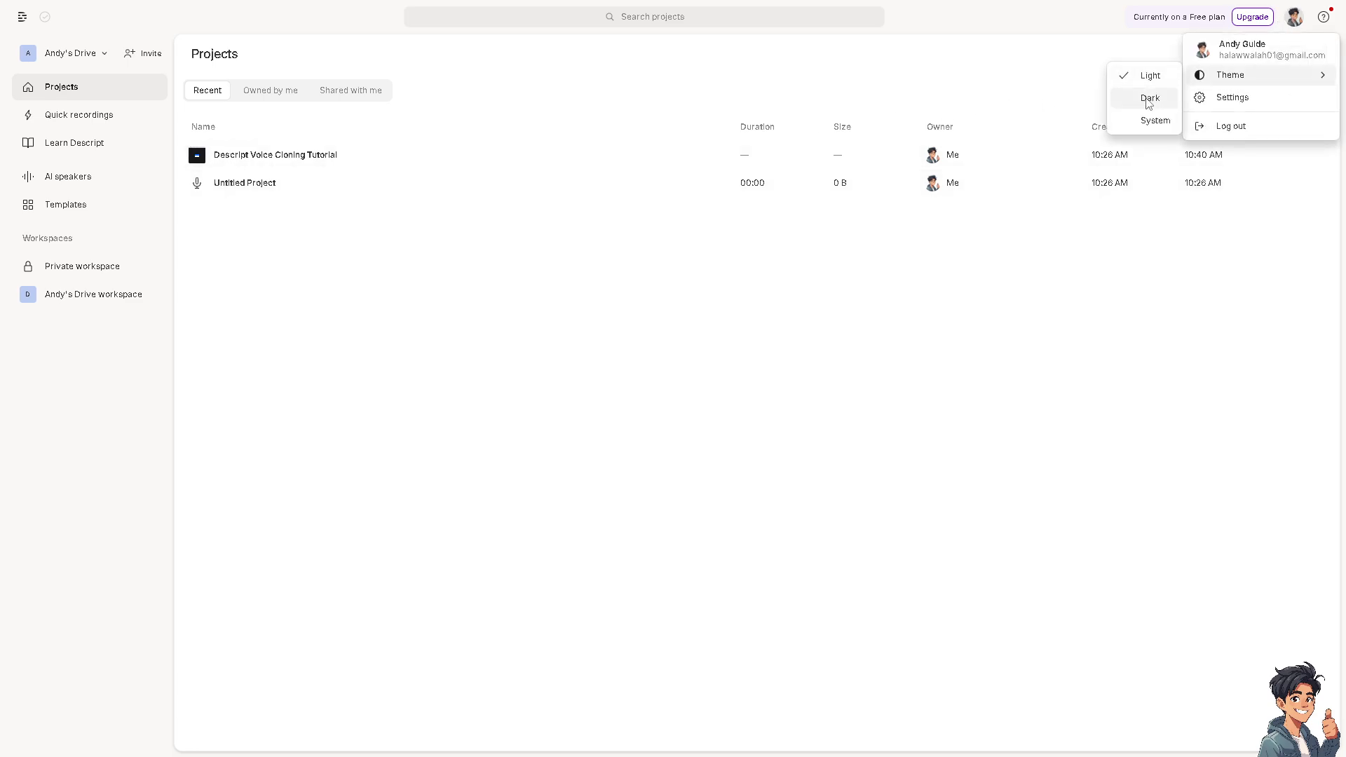
left_click(1150, 98)
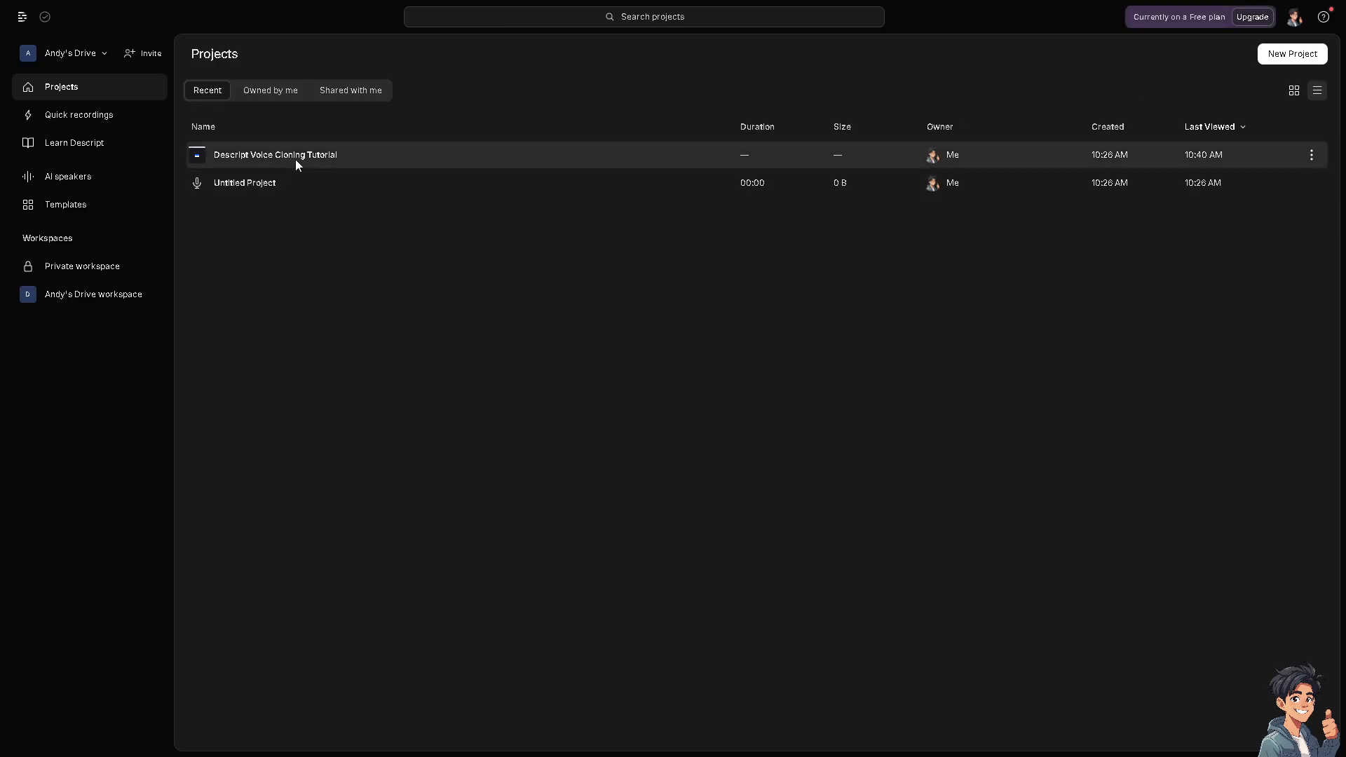
double_click(275, 154)
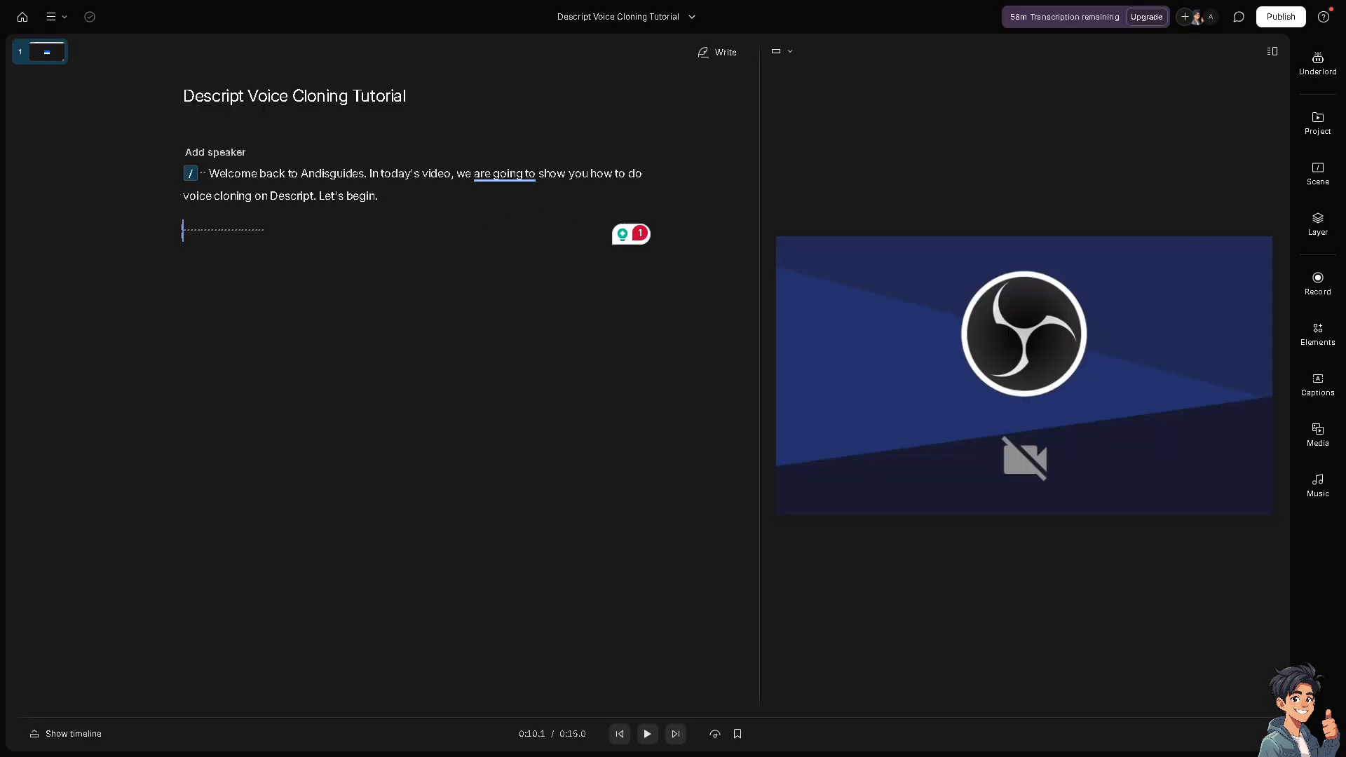
Paste the two-paragraph Andy's Guides welcome script over the intro text and add a speaker
double_click(293, 196)
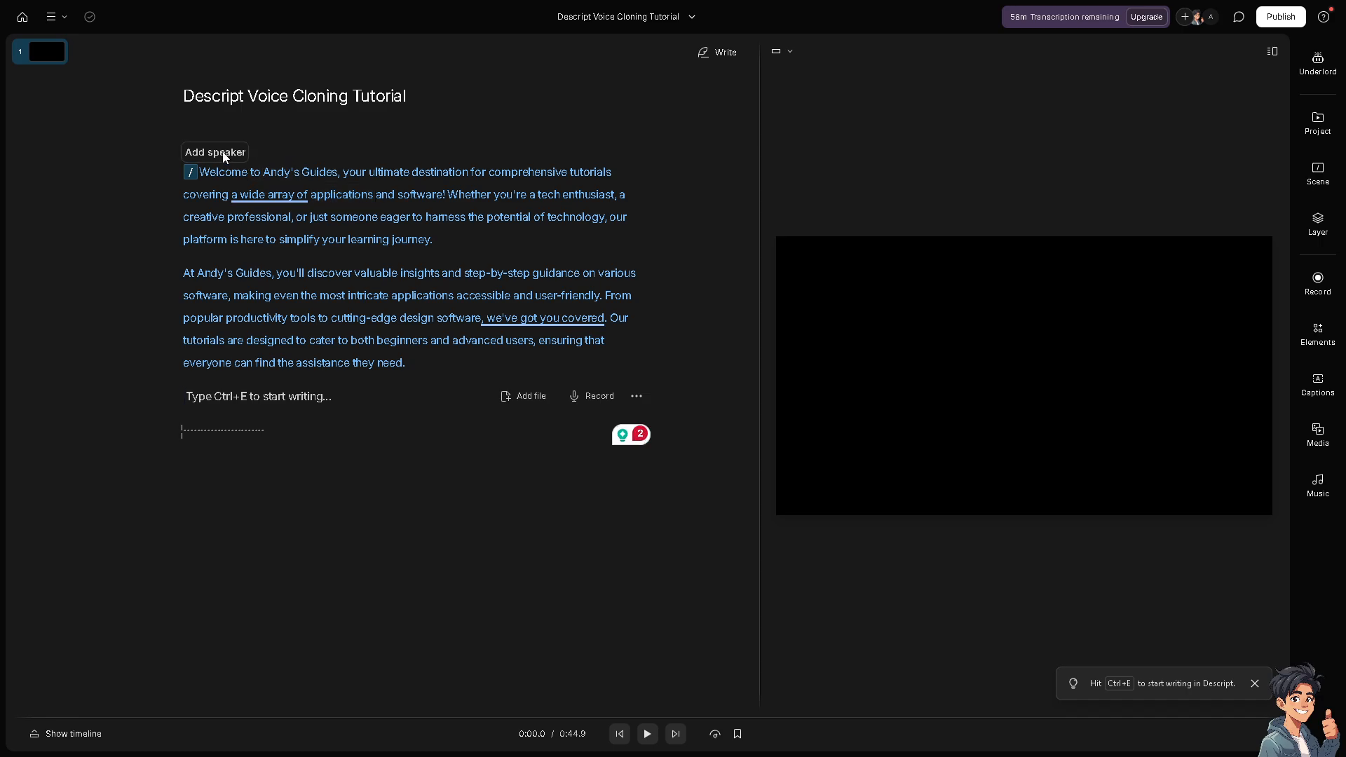
left_click(215, 152)
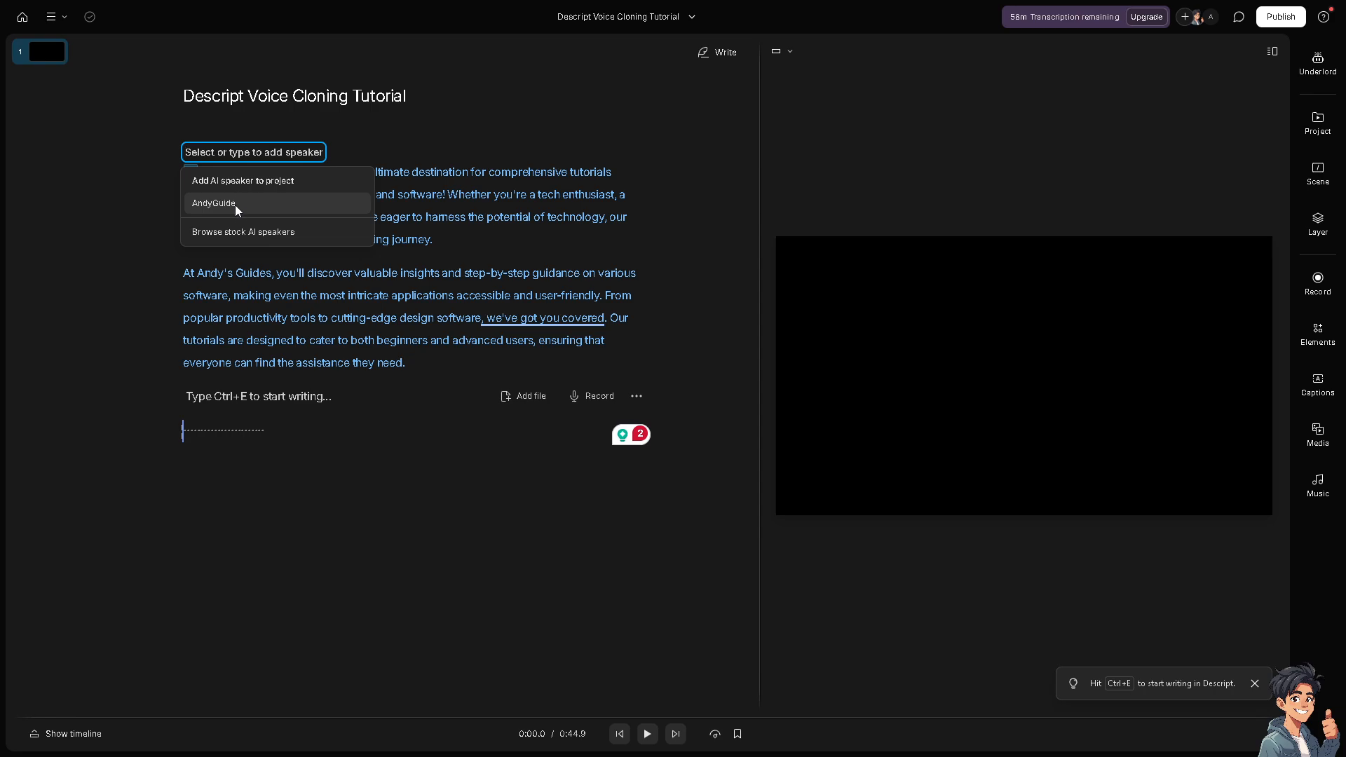
Make AndyGuide the script's speaker and generate its AI speech, extending the project to ~45 seconds
left_click(213, 203)
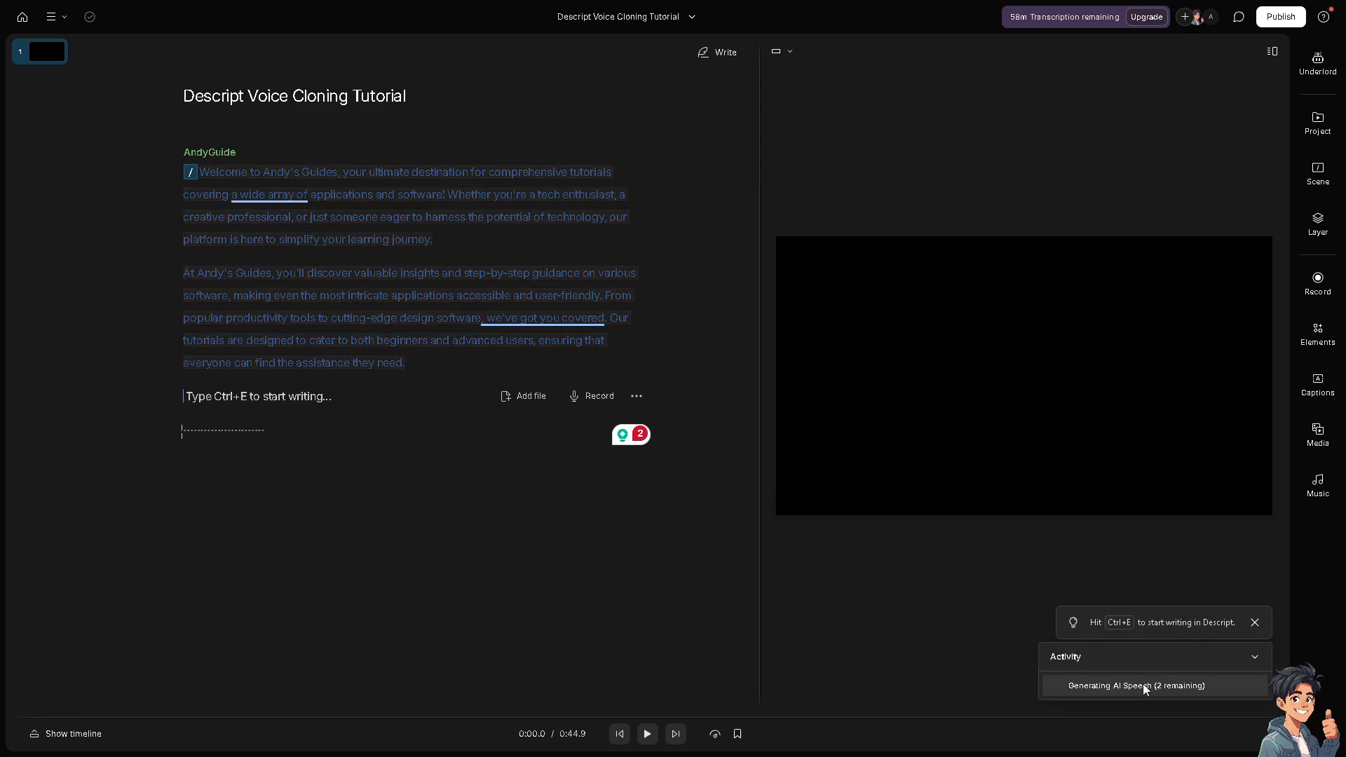
mouse_move(1107, 693)
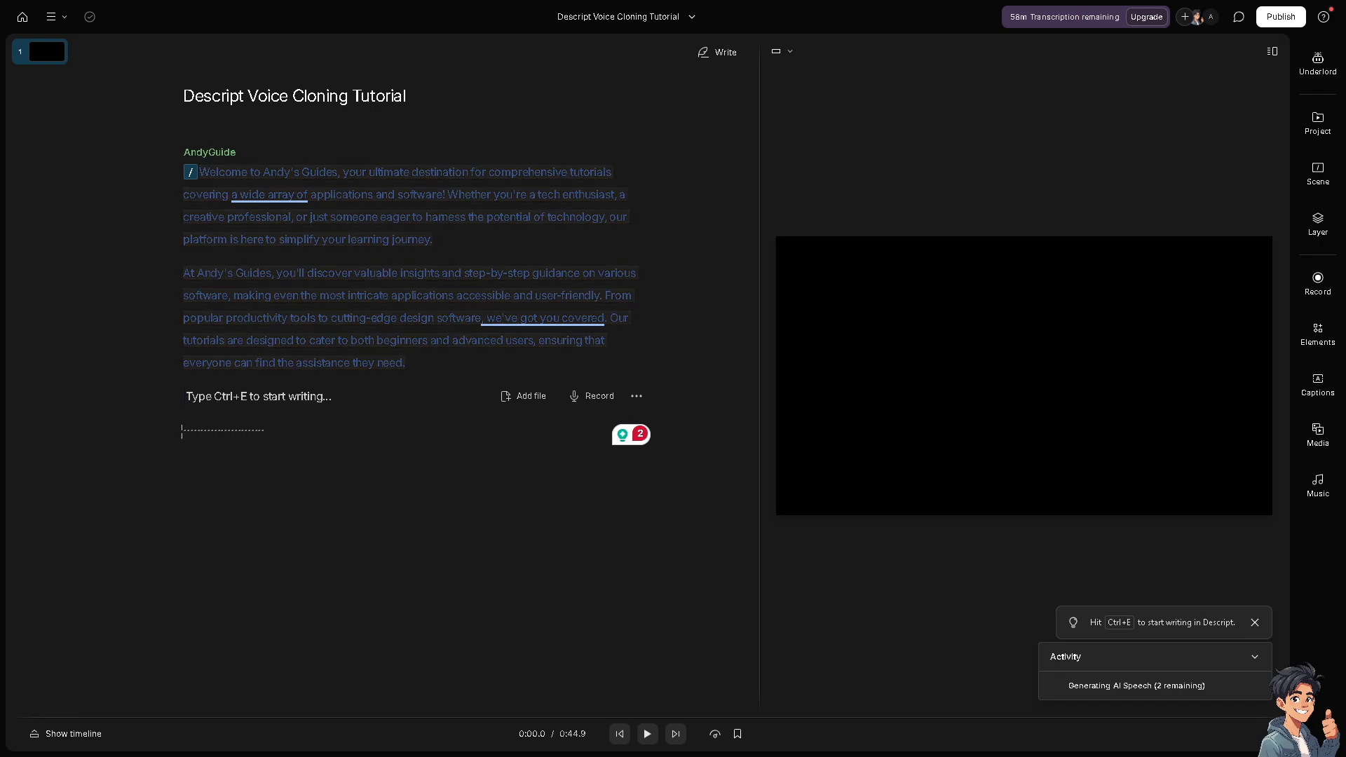
left_click(646, 734)
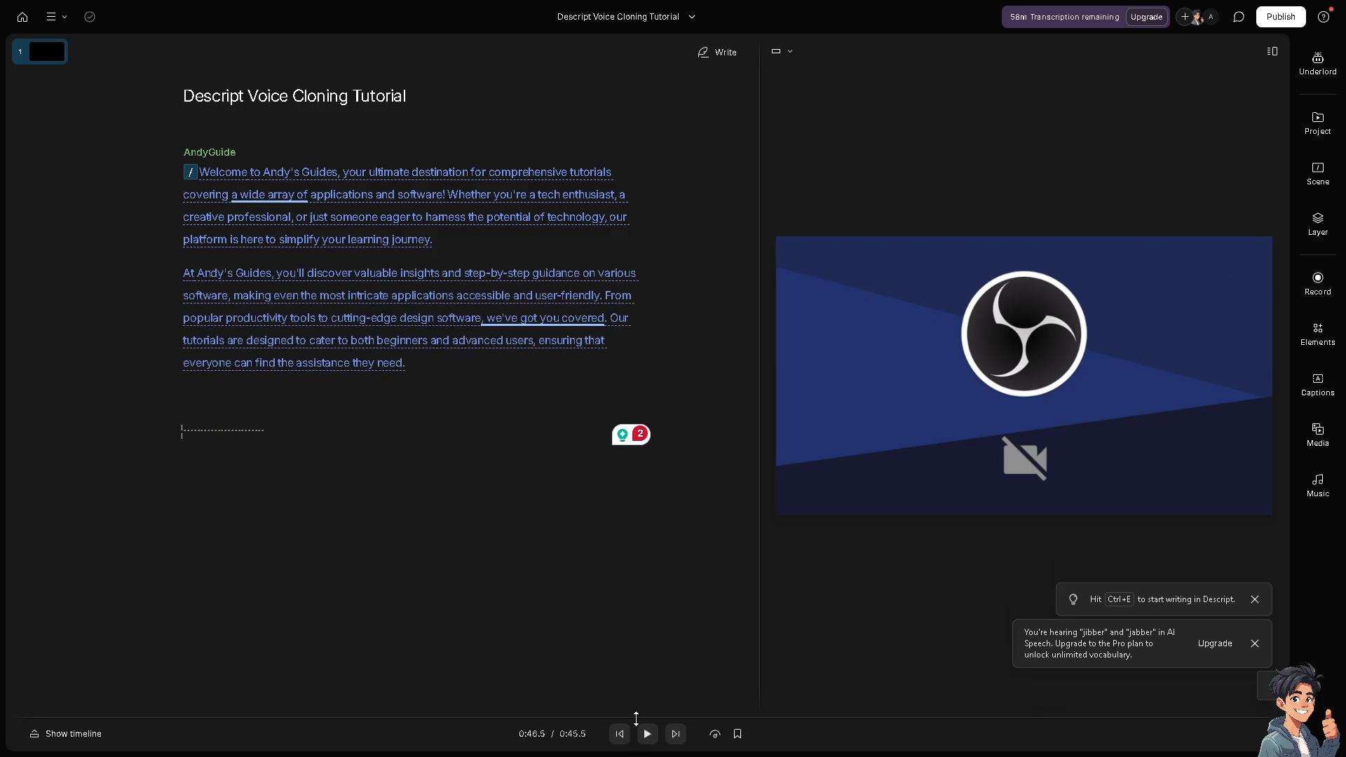
left_click(646, 734)
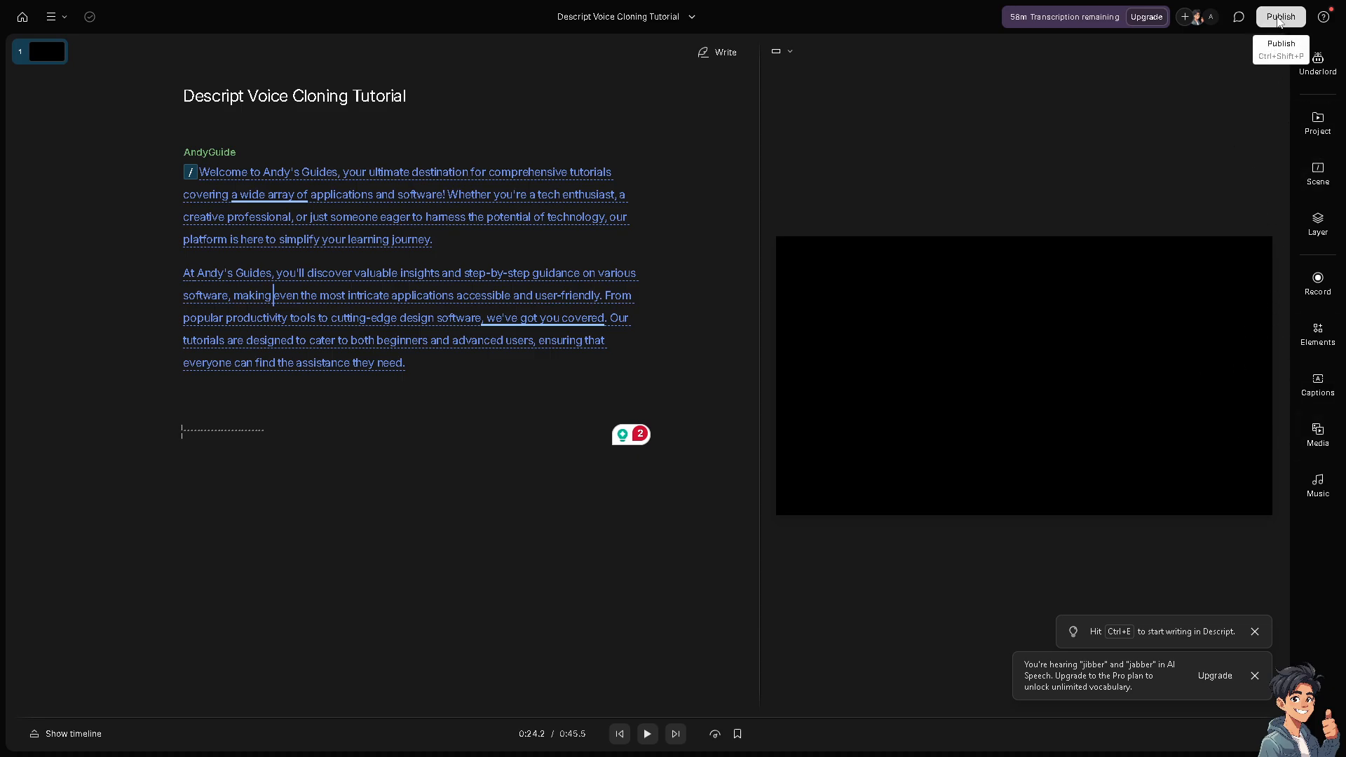
Review publish settings: 720p web link, access Public, Anyone with the link, or Project access required
left_click(1280, 16)
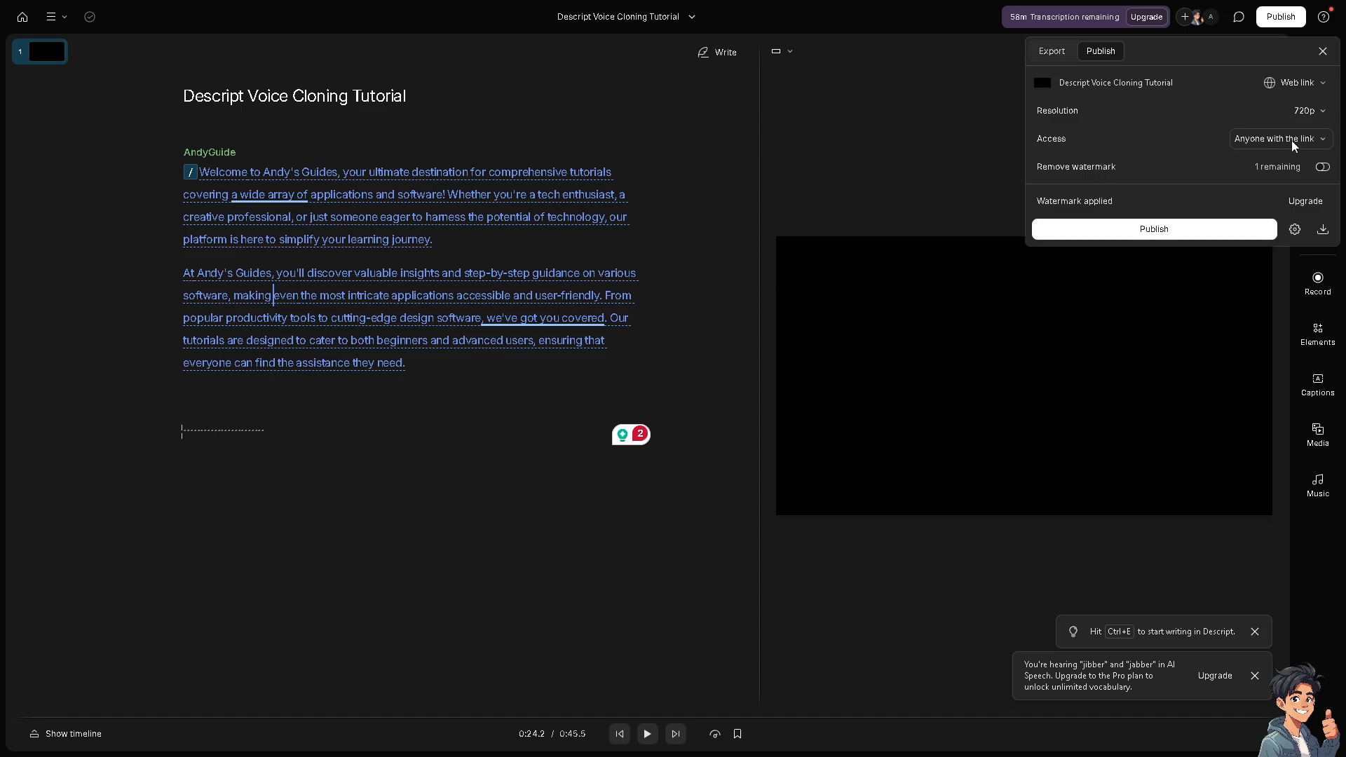
left_click(1277, 138)
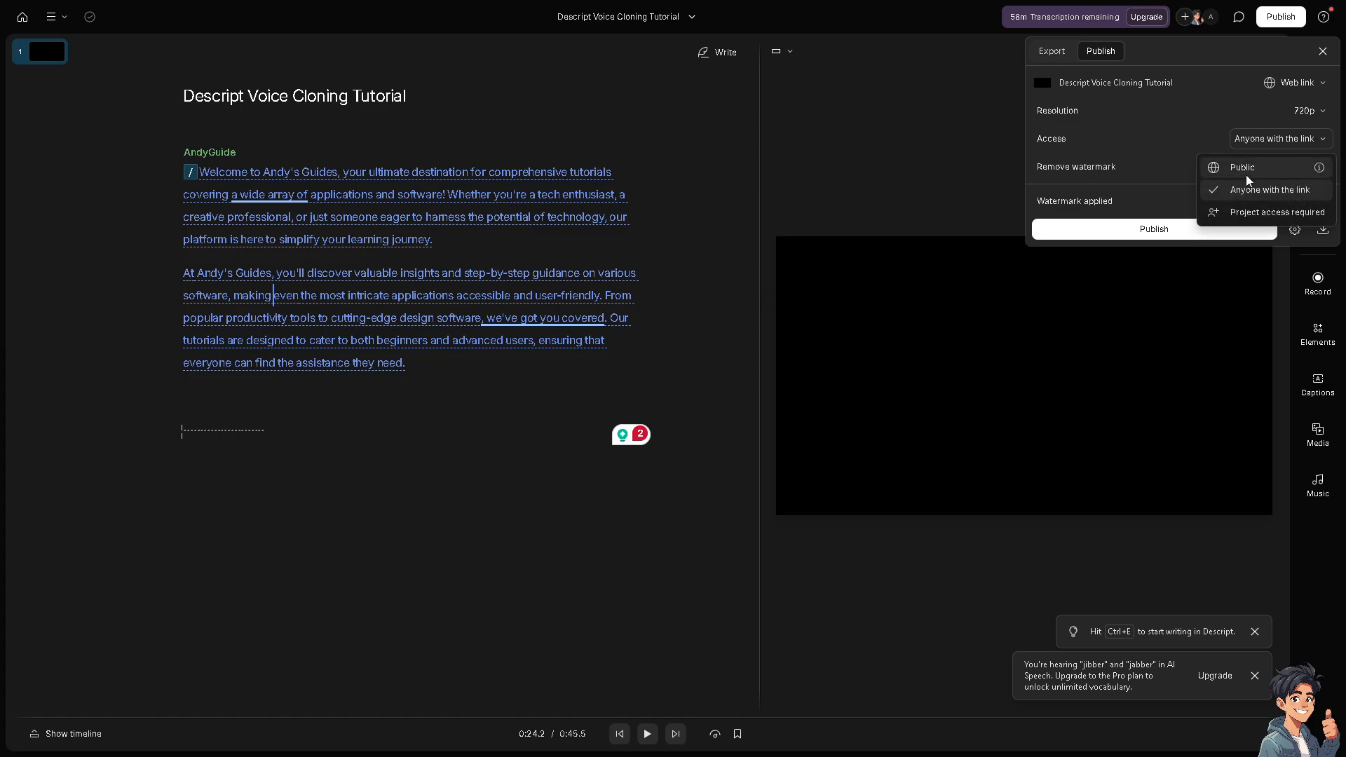
mouse_move(1246, 223)
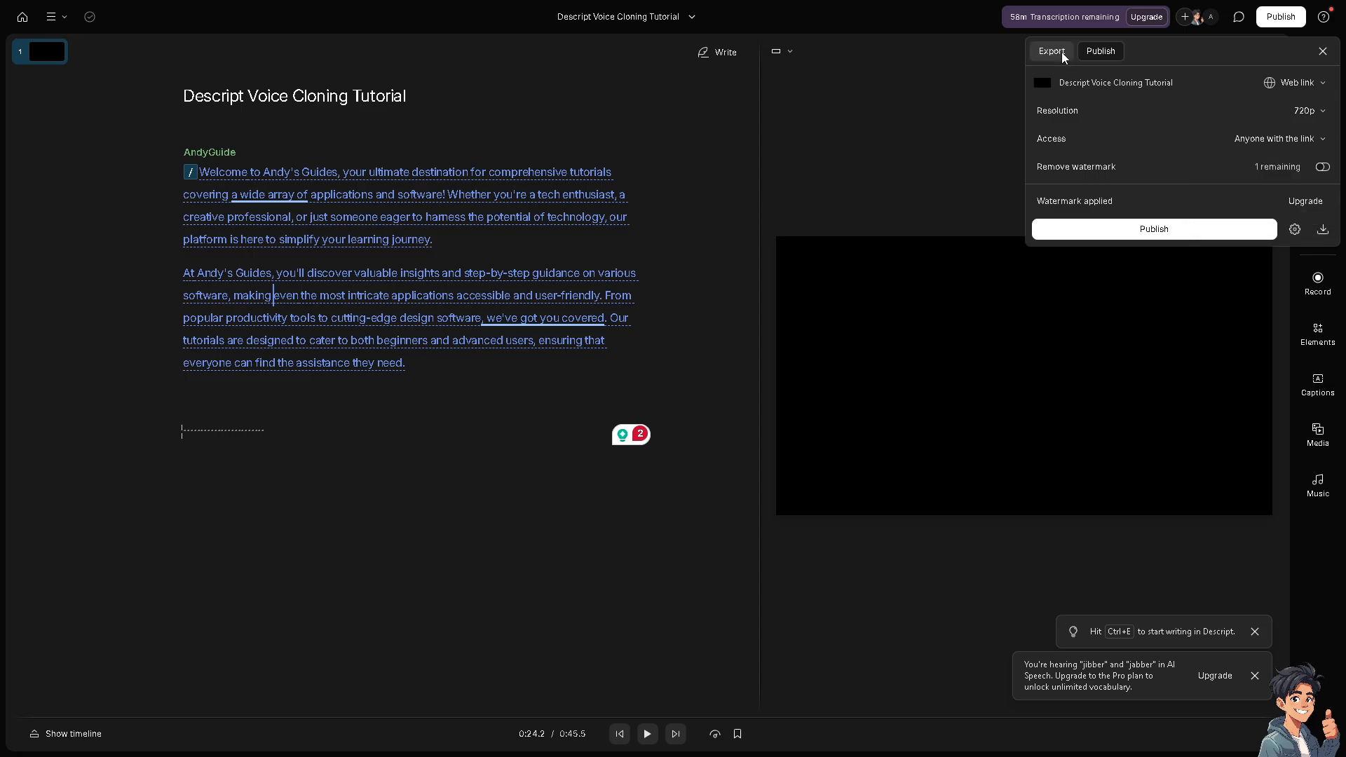
left_click(1100, 51)
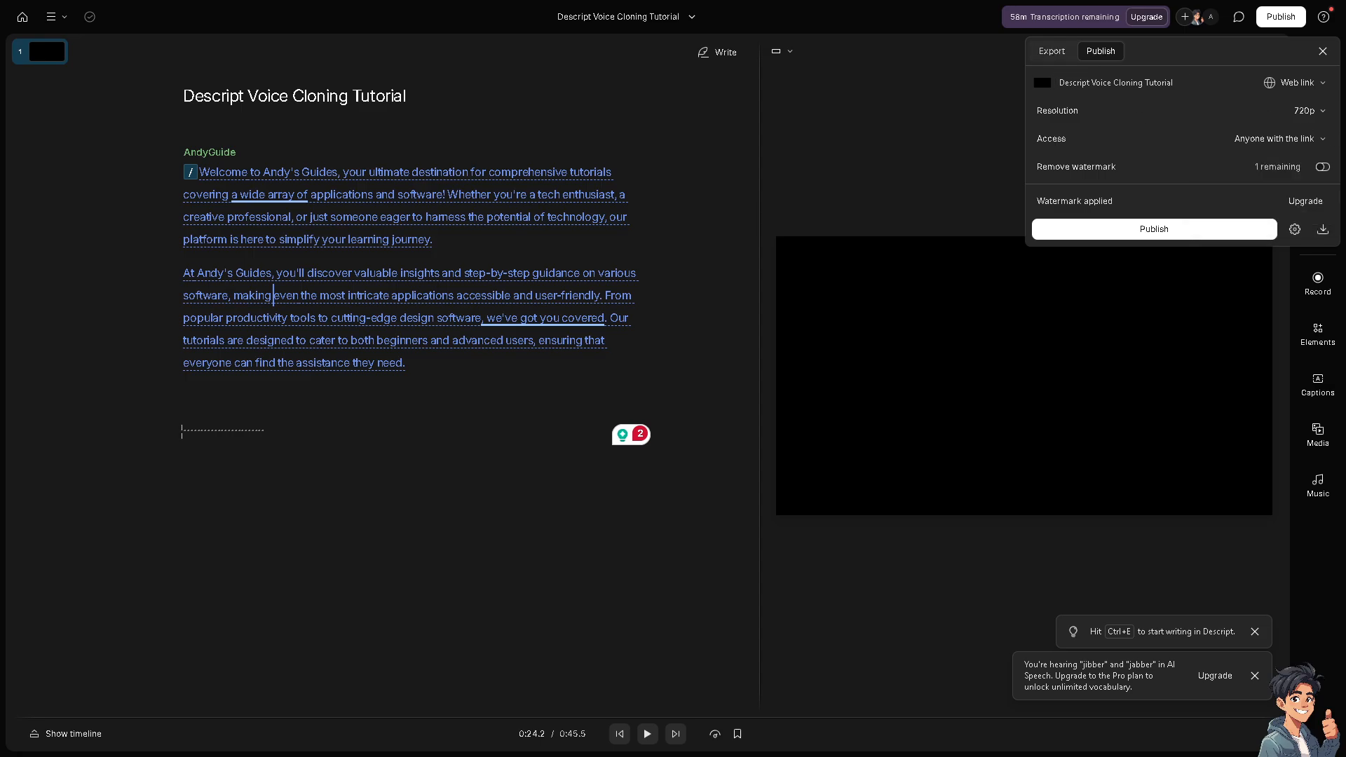
Check export resolutions, then audio formats AAC, lossless WAV and MP3, with WAV selected
left_click(1050, 50)
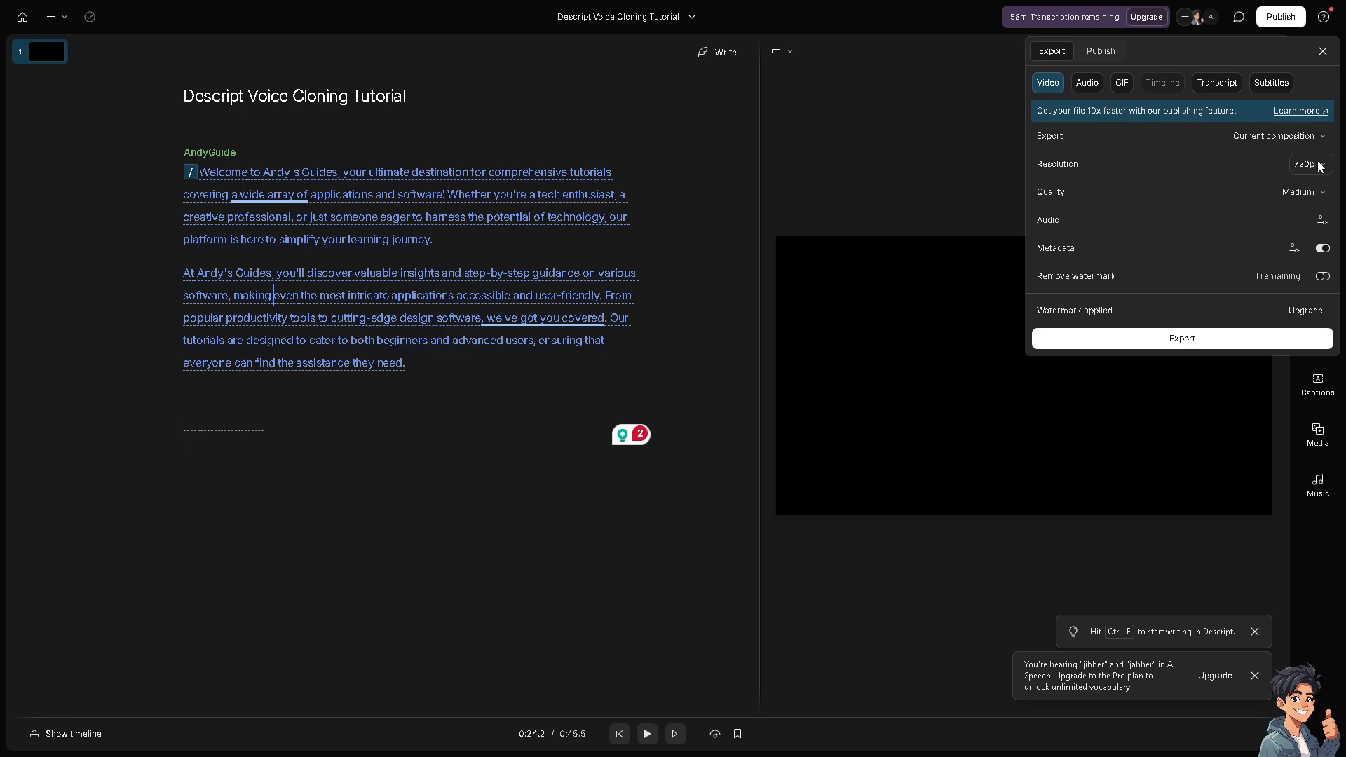
left_click(1304, 164)
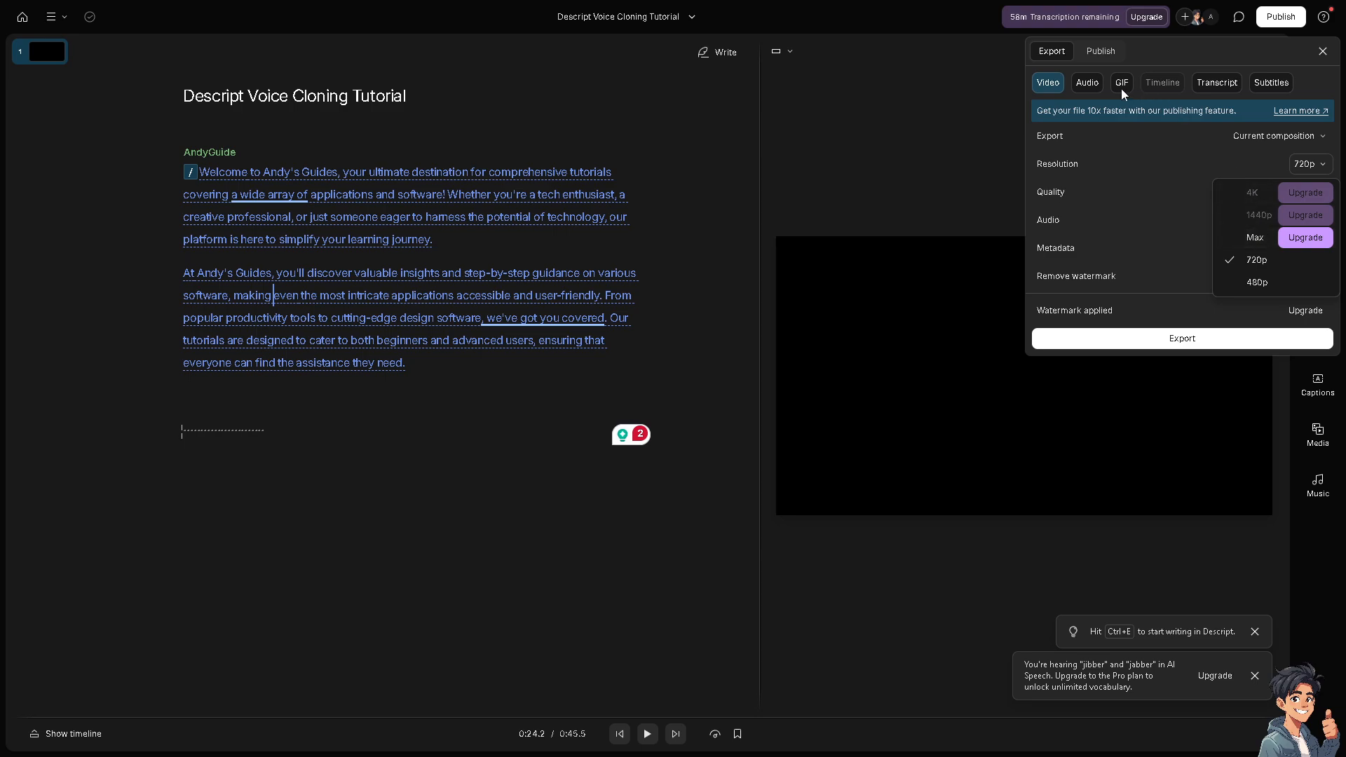
left_click(1086, 83)
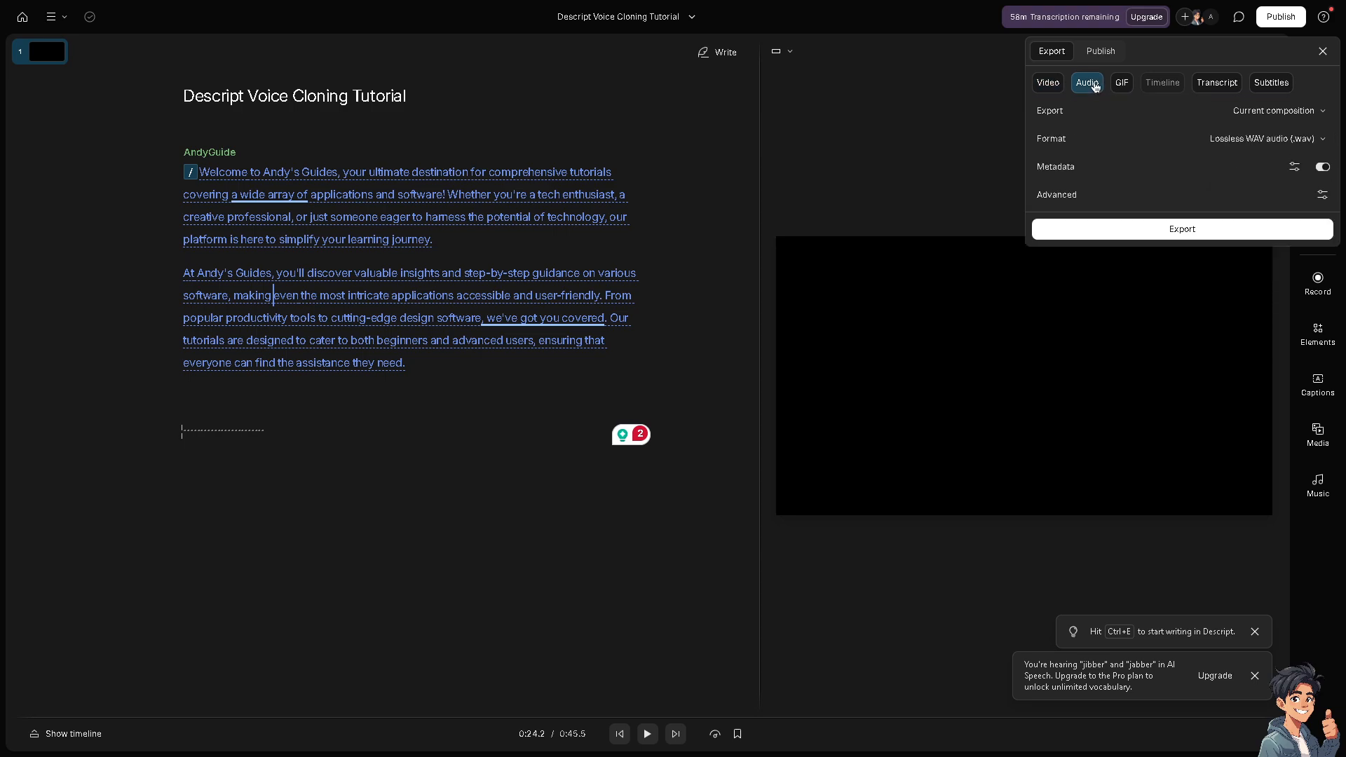
left_click(1265, 138)
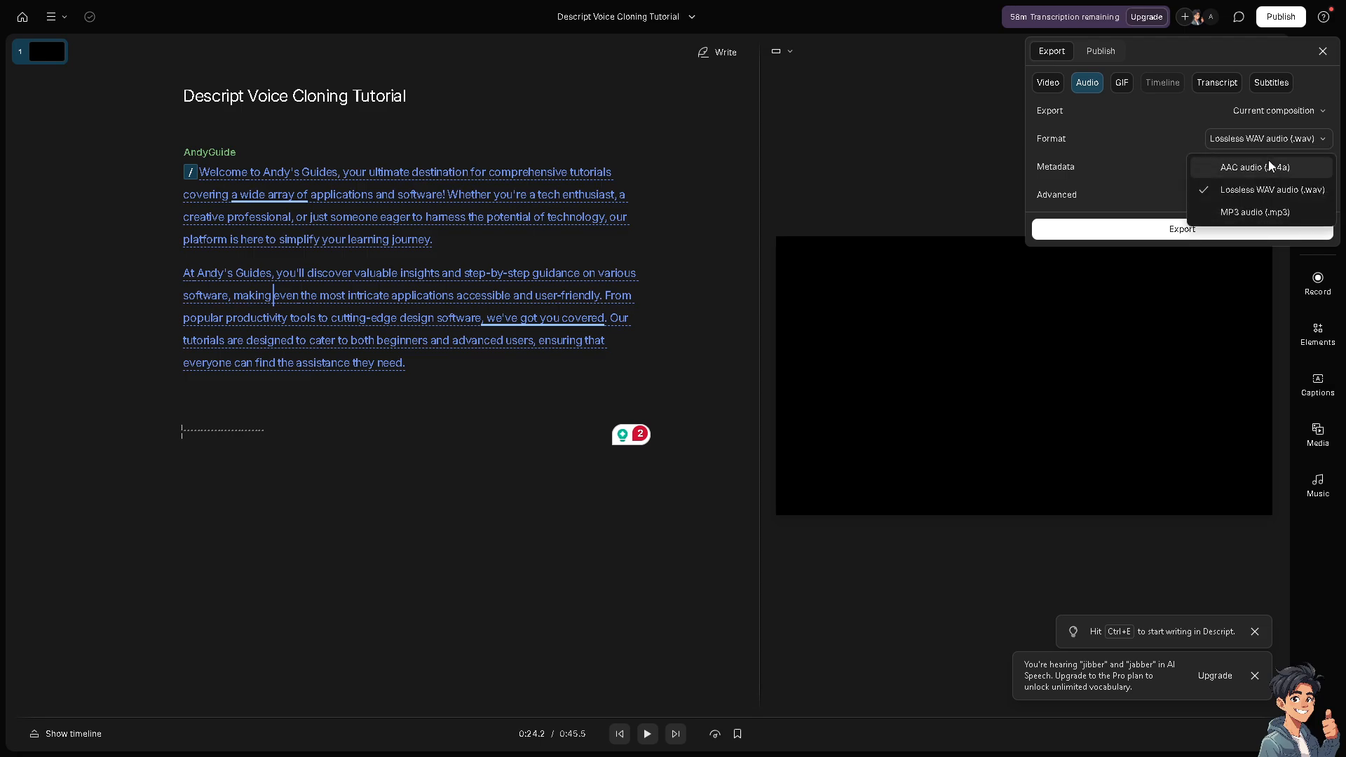
mouse_move(1269, 172)
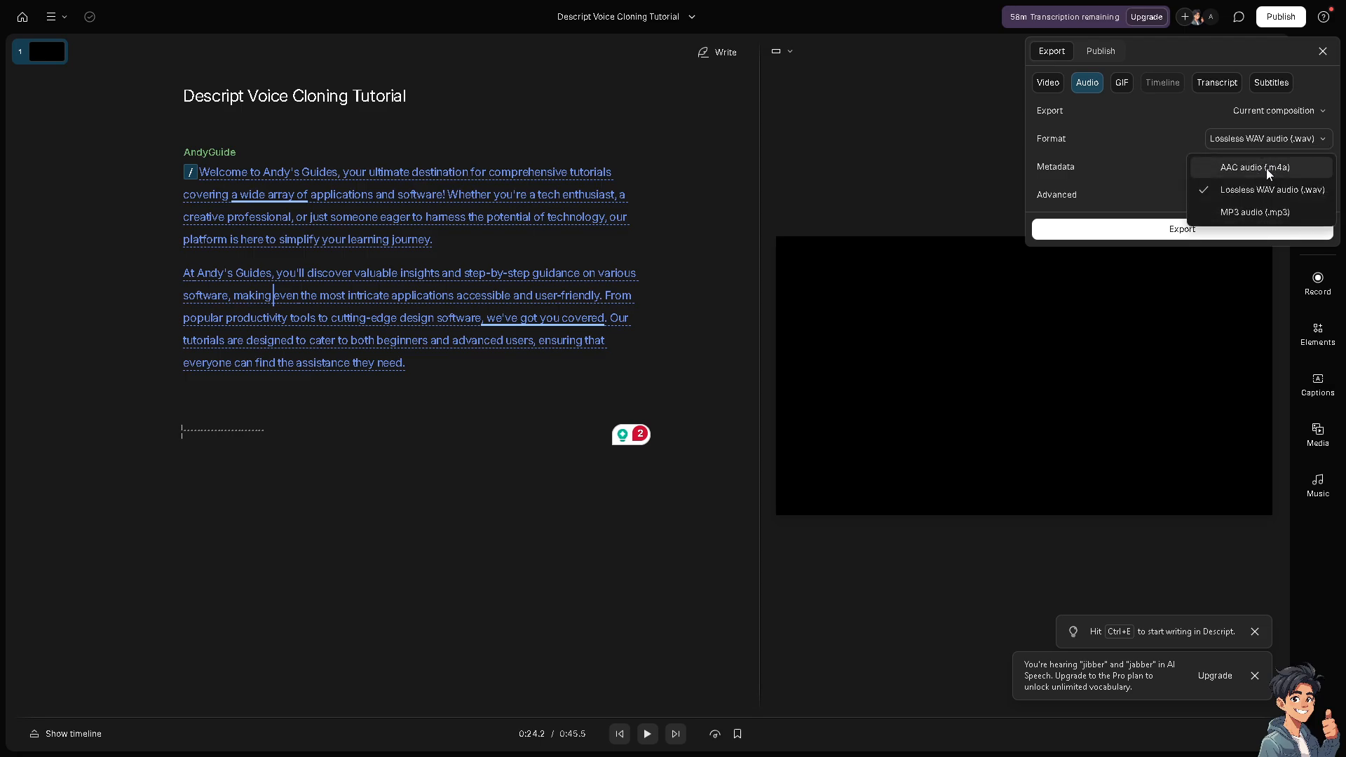